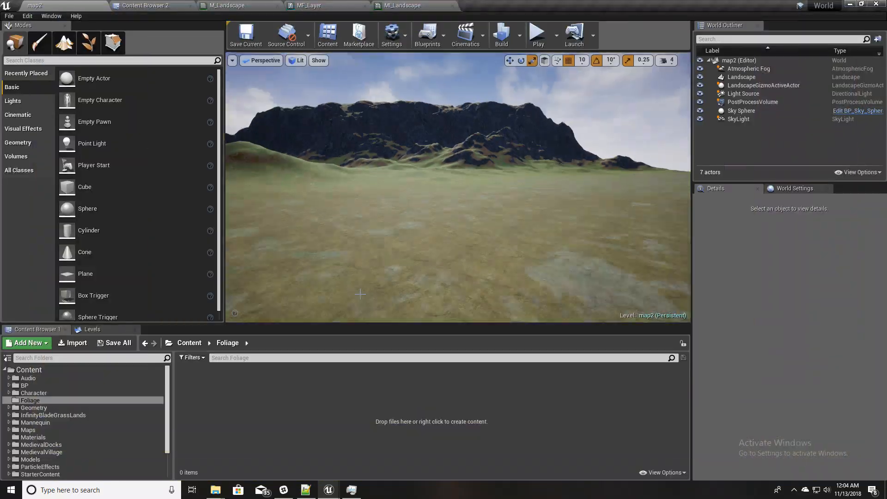
Select the Landscape actor and open its assigned M_Landscape material
{"action": "left_click", "coordinate": [741, 77]}
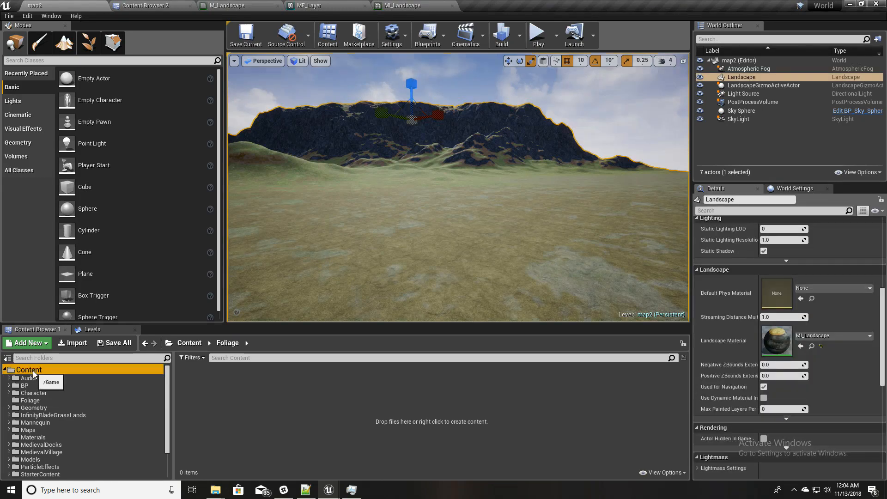
{"action": "left_click", "coordinate": [29, 370]}
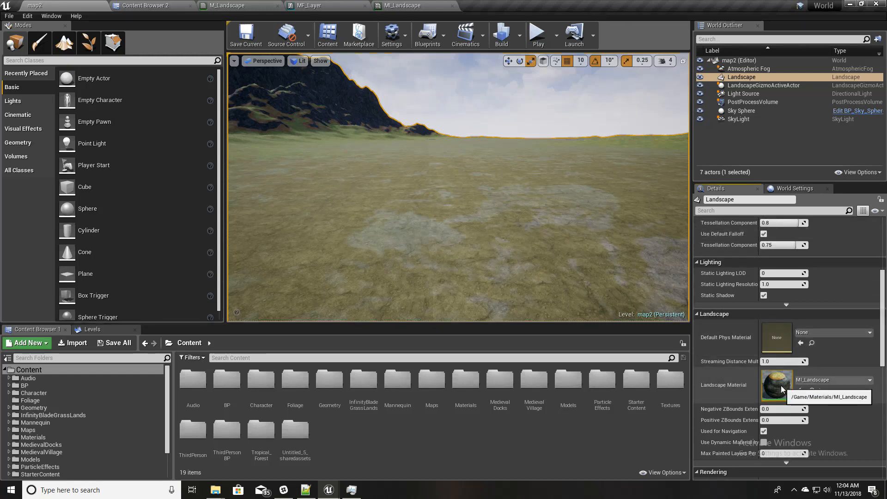
{"action": "left_click", "coordinate": [230, 5]}
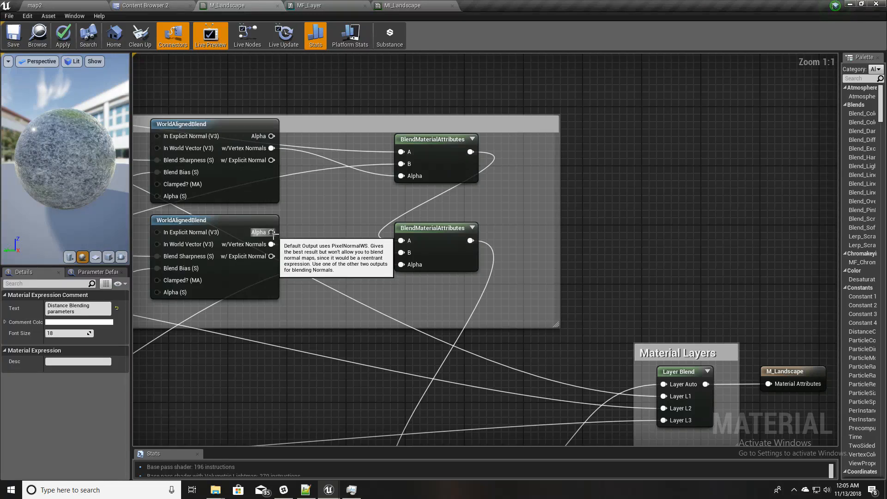
{"action": "mouse_move", "coordinate": [557, 227]}
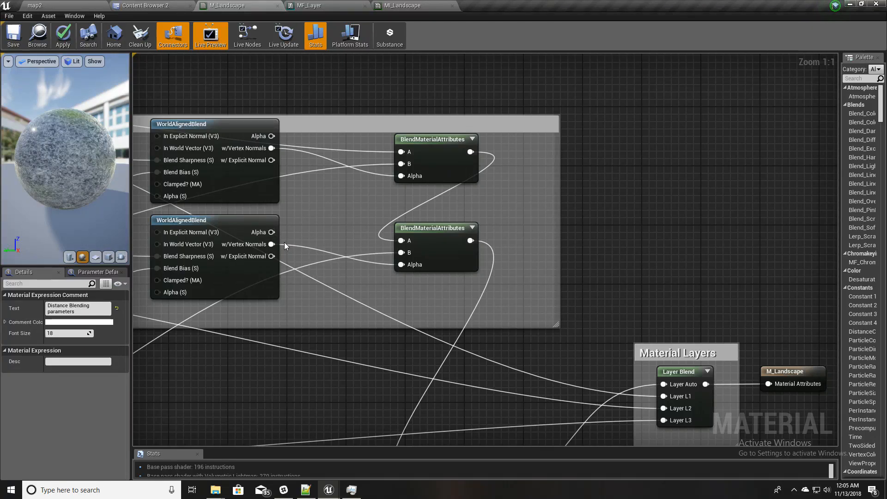
{"action": "mouse_move", "coordinate": [290, 244]}
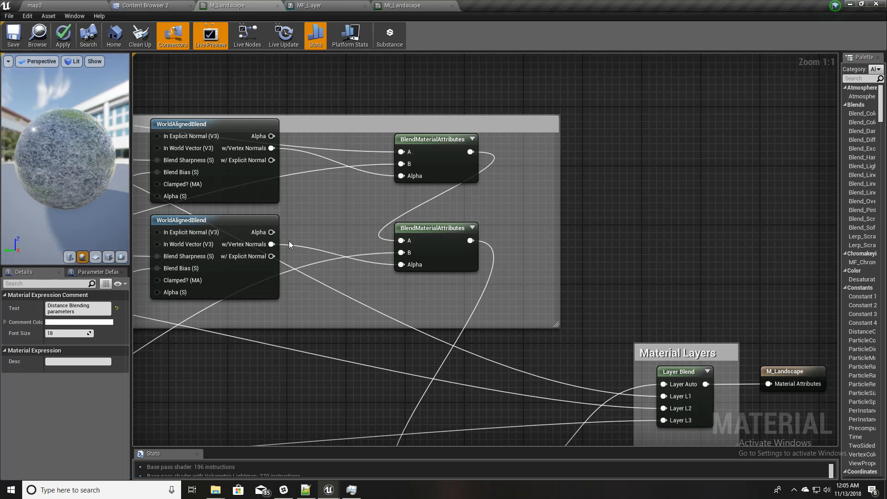
Wire a Landscape Grass Output node from the blend node and name its first entry 'L3 Grass'
{"action": "left_click_drag", "start_coordinate": [275, 244], "coordinate": [535, 252]}
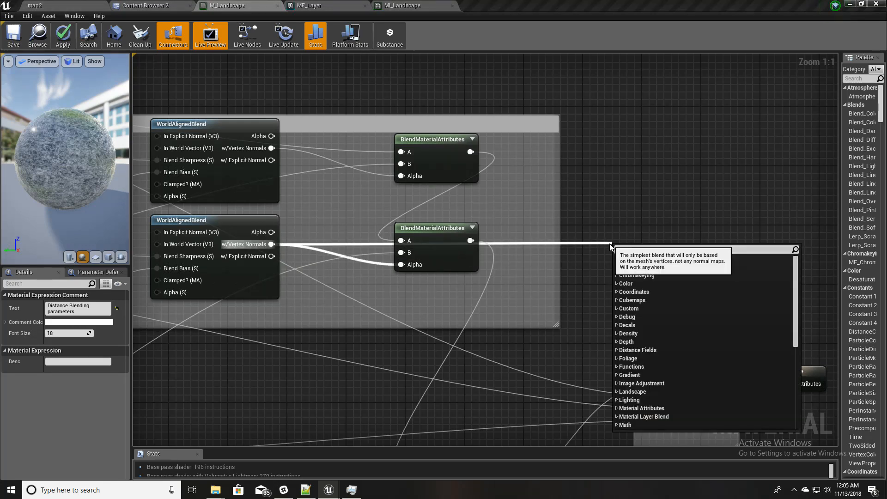
{"action": "type", "text": "grass"}
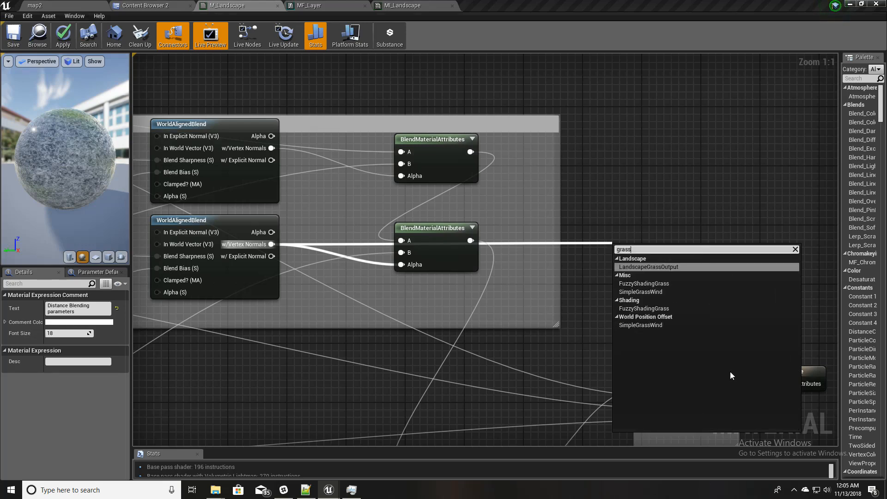
{"action": "left_click", "coordinate": [648, 266]}
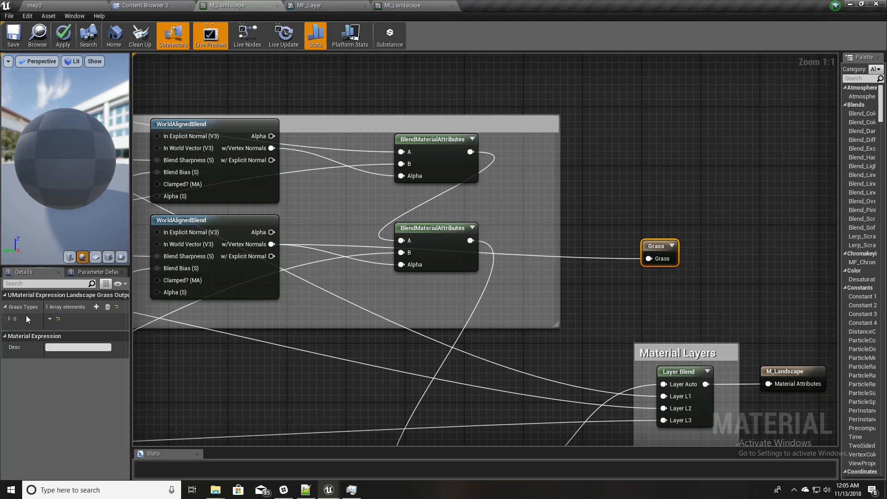
{"action": "left_click", "coordinate": [10, 318]}
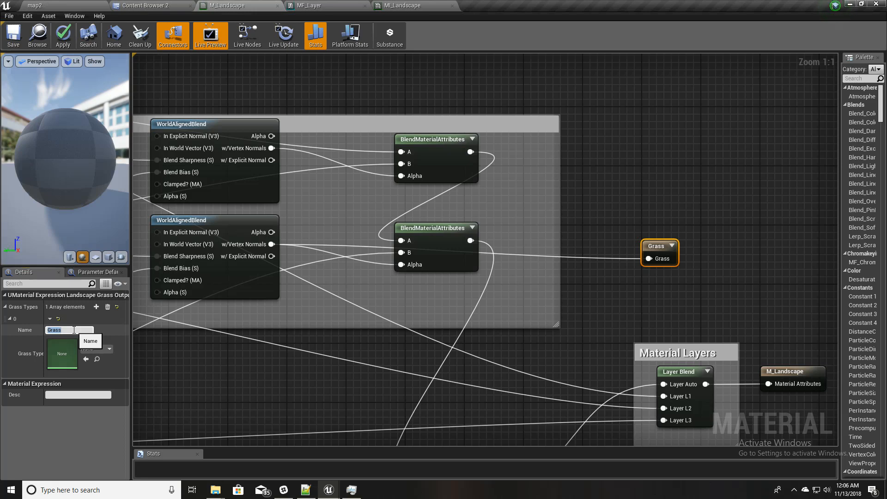
{"action": "type", "text": "L3"}
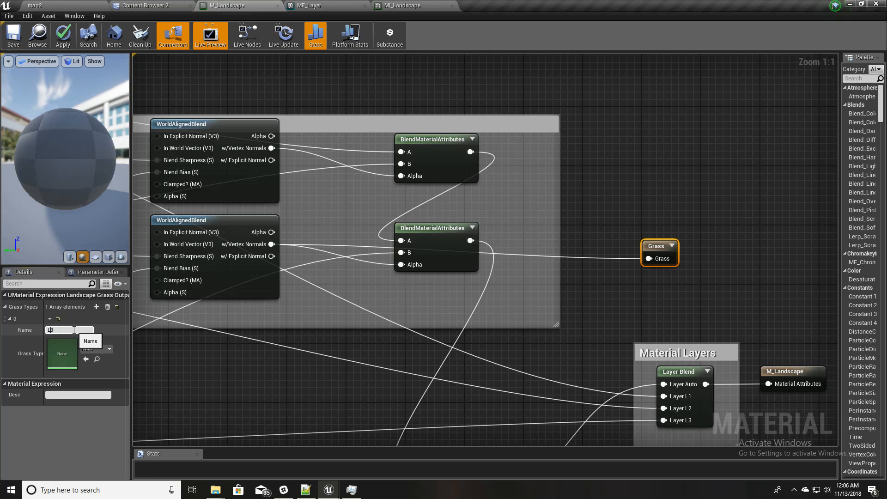
{"action": "type", "text": "L3 Grass"}
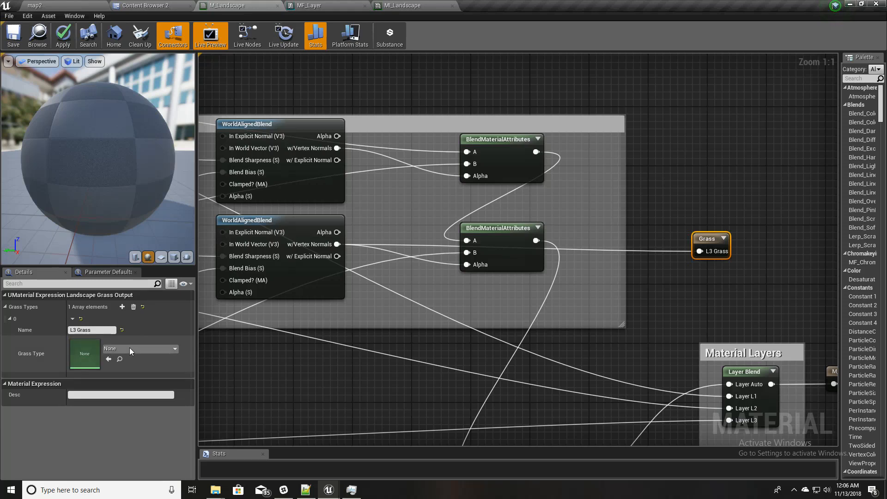
Create a Landscape Grass Type asset in the Foliage folder of Content Browser 2
{"action": "left_click", "coordinate": [144, 6]}
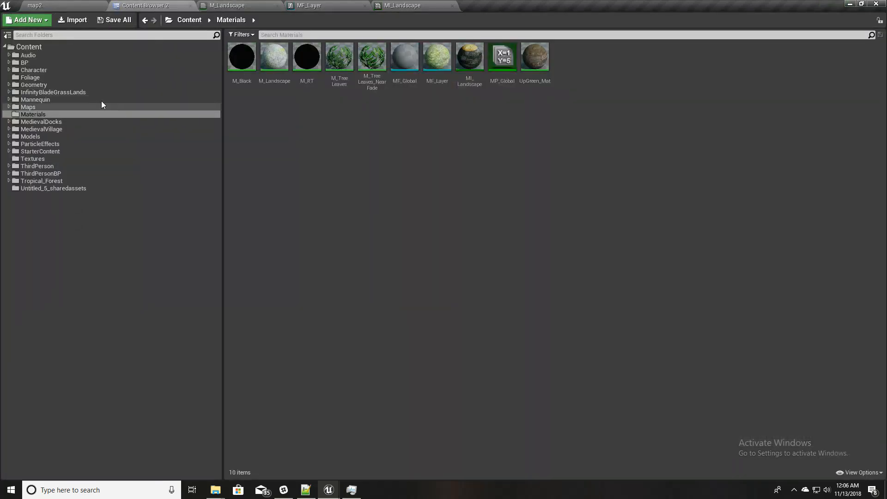
{"action": "left_click", "coordinate": [30, 47]}
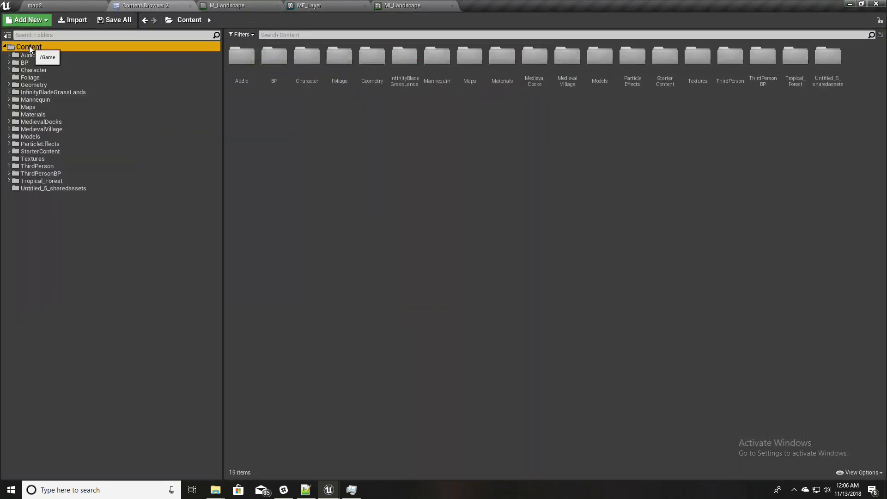
{"action": "mouse_move", "coordinate": [520, 203]}
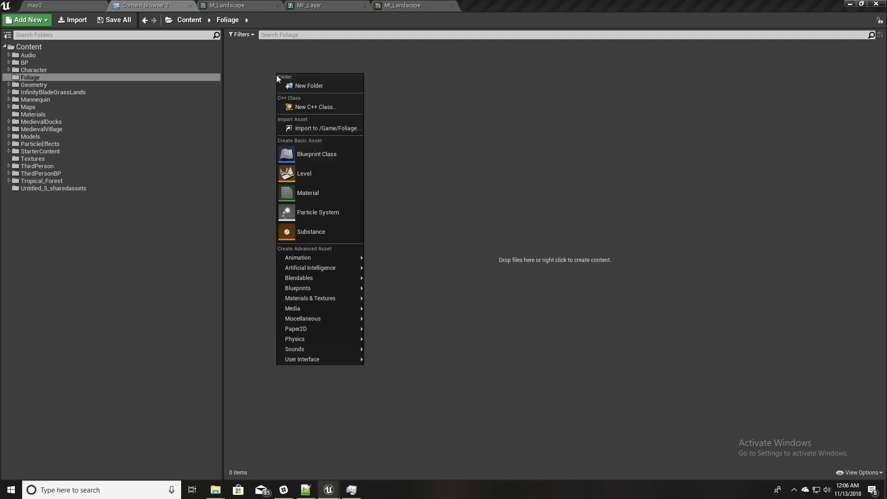
{"action": "mouse_move", "coordinate": [483, 322]}
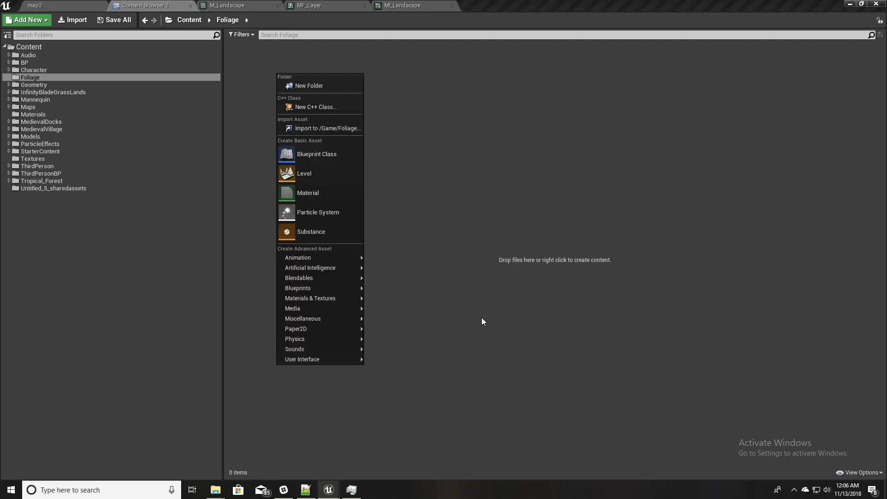
{"action": "mouse_move", "coordinate": [325, 318]}
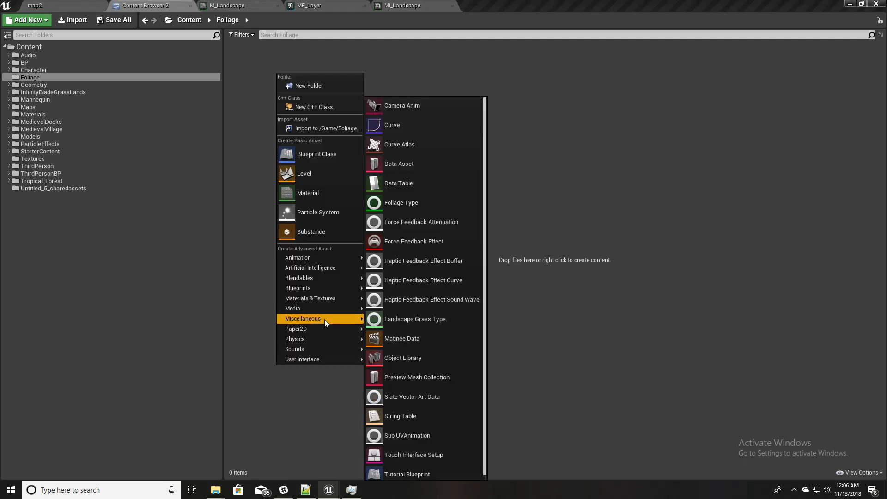
{"action": "mouse_move", "coordinate": [430, 324]}
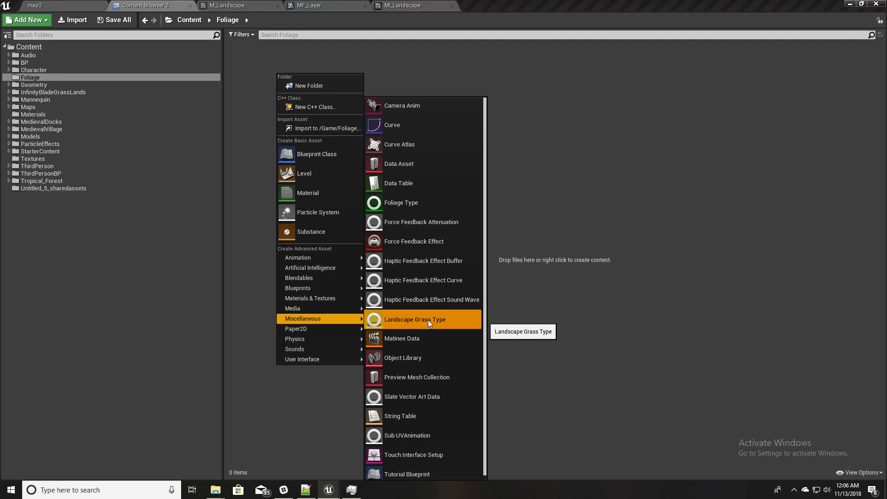
{"action": "left_click", "coordinate": [423, 320]}
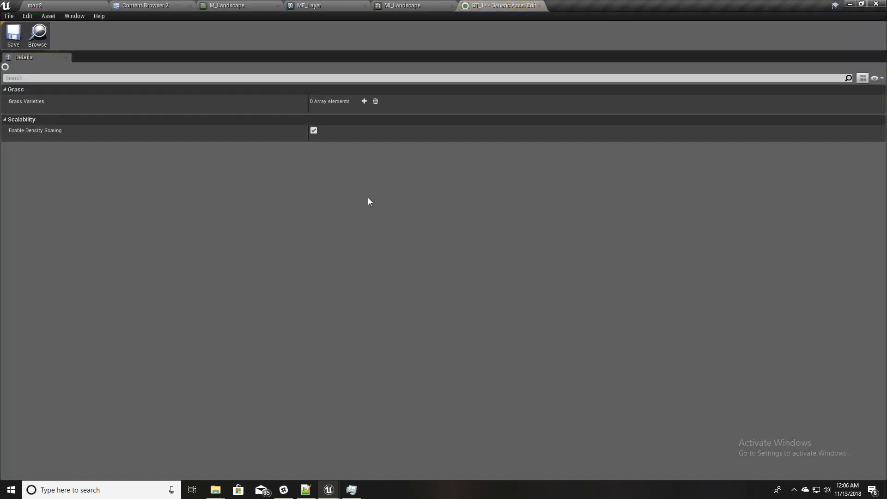
Add a grass variety to GT_1 and set its Grass Mesh to grass_summer_a2
{"action": "left_click", "coordinate": [364, 102]}
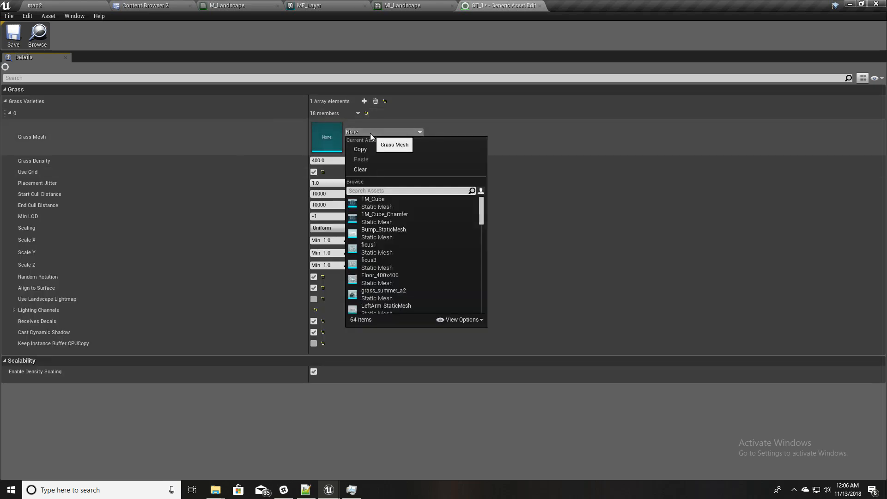
{"action": "type", "text": "grl"}
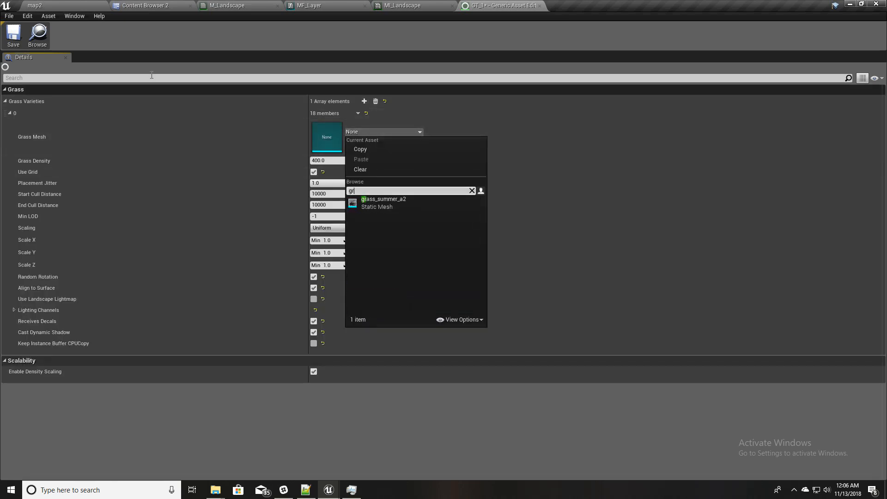
{"action": "left_click", "coordinate": [147, 5]}
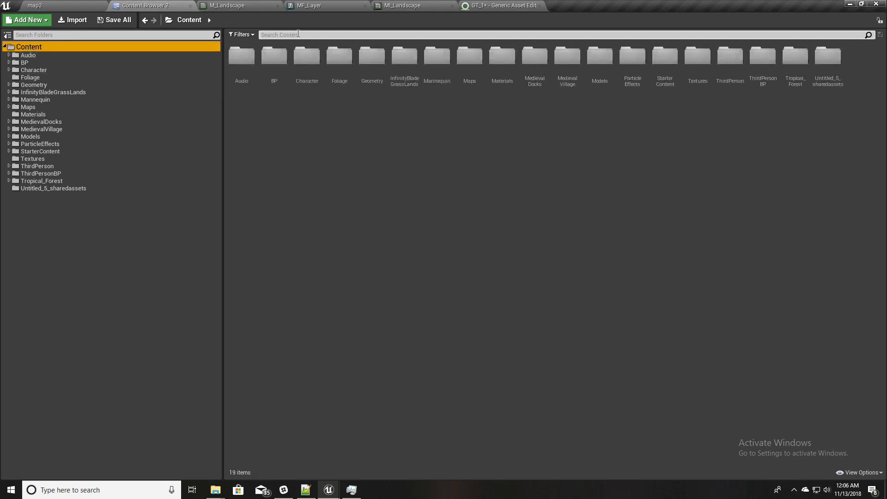
{"action": "type", "text": "grass"}
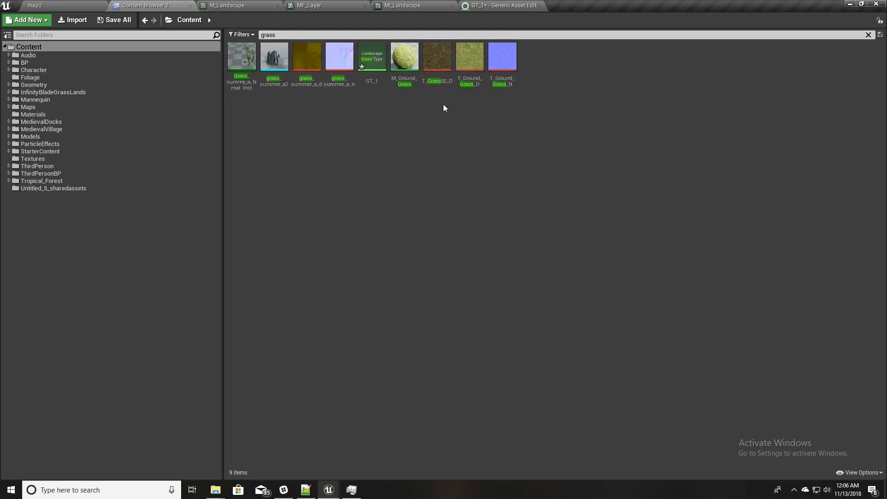
{"action": "double_click", "coordinate": [275, 57]}
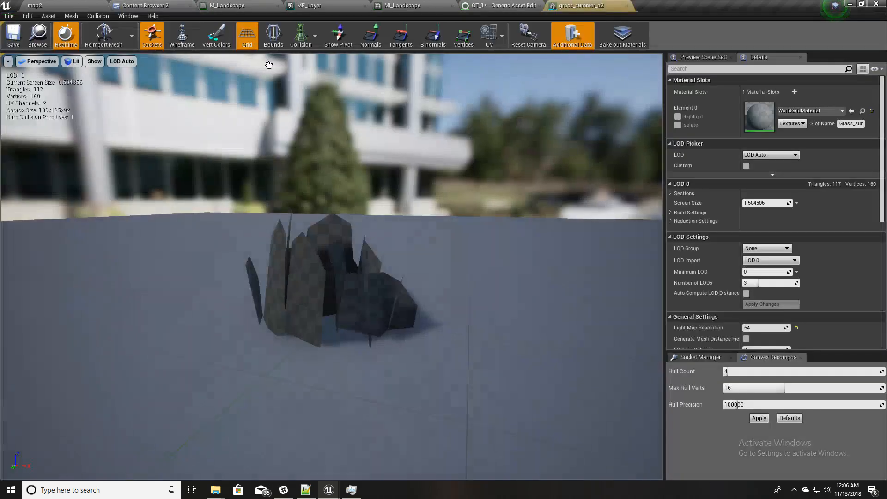
{"action": "left_click", "coordinate": [26, 6]}
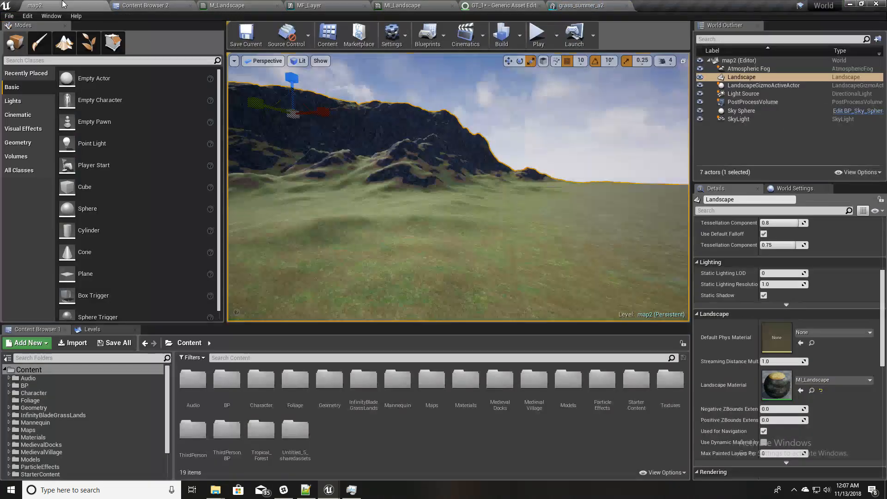
{"action": "left_click", "coordinate": [308, 5]}
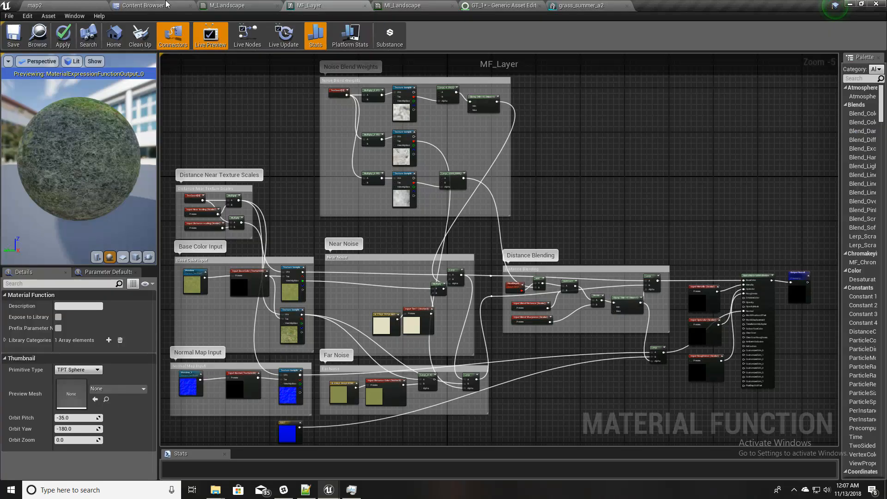
{"action": "left_click", "coordinate": [581, 6]}
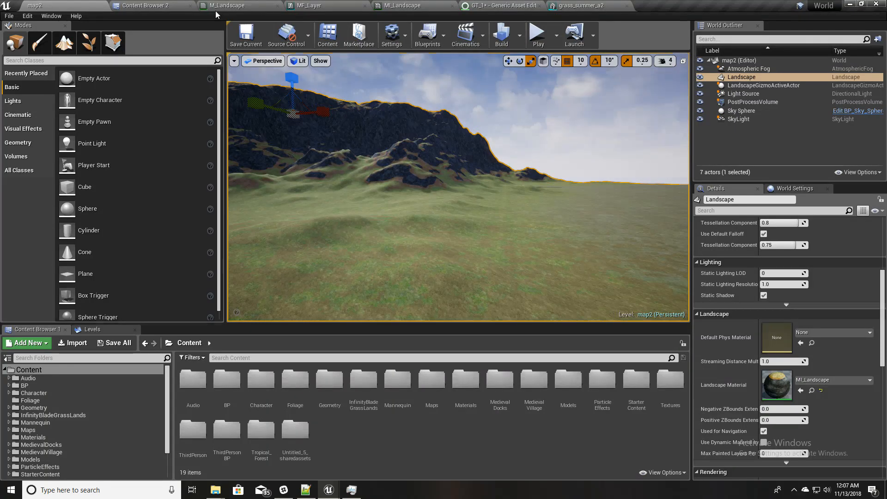
{"action": "left_click", "coordinate": [592, 6]}
{"action": "type", "text": "gra"}
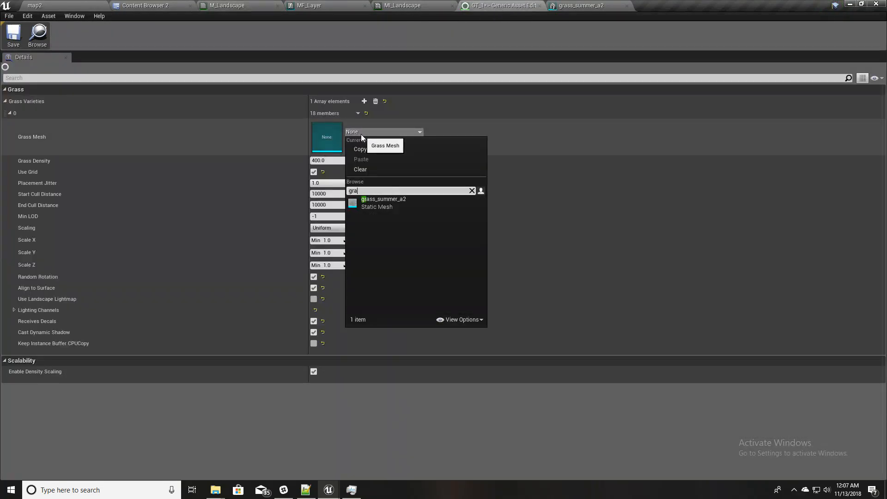
{"action": "left_click", "coordinate": [383, 199]}
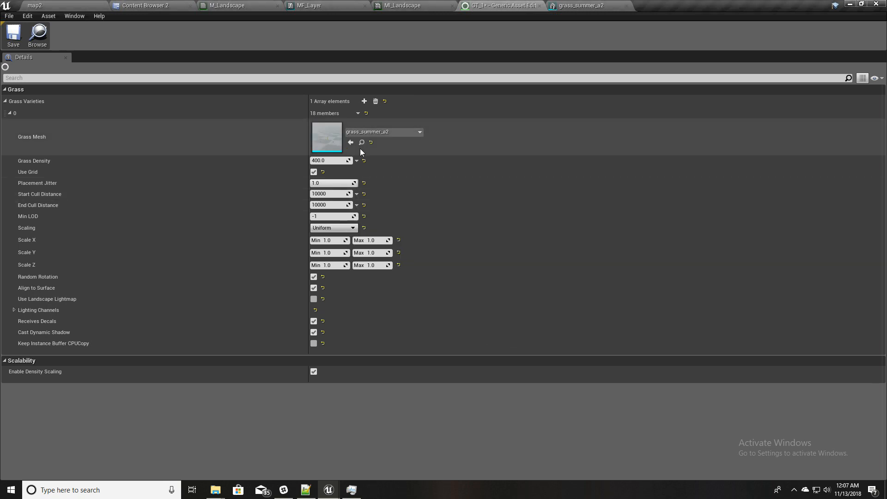
Give the variety density 50, max scale 1.5, and cull distances 1000 to 5000
{"action": "left_click", "coordinate": [331, 161]}
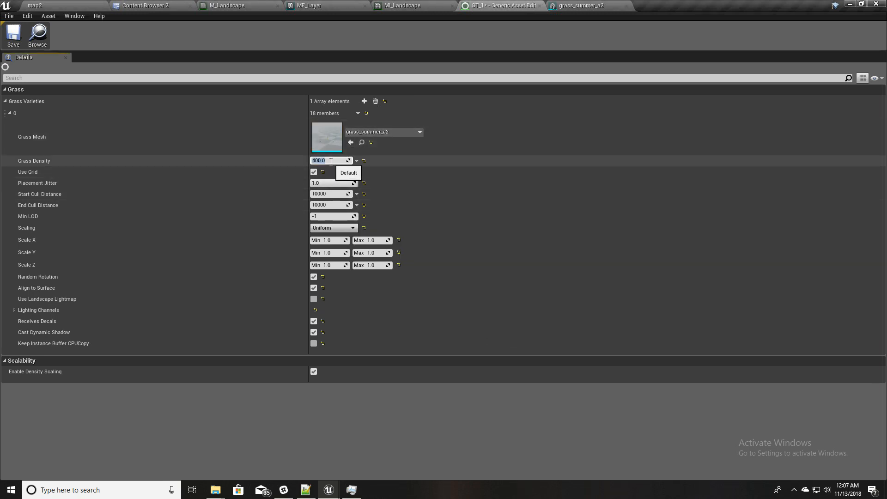
{"action": "type", "text": "50"}
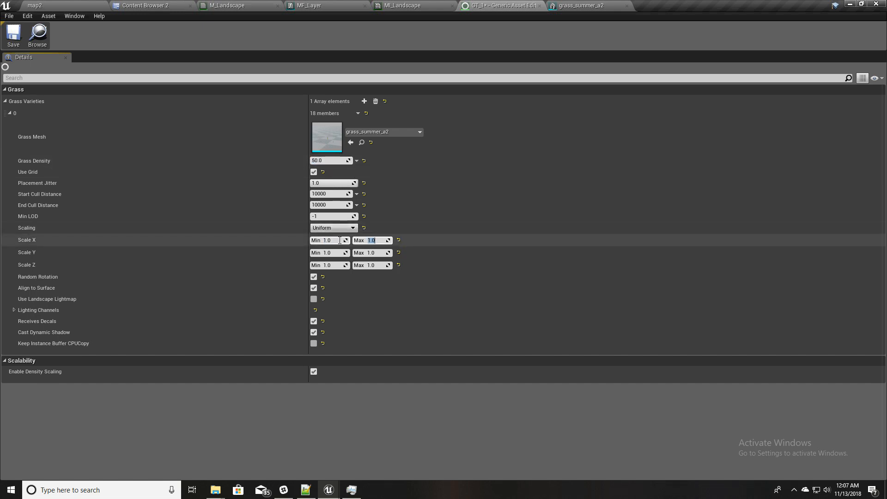
{"action": "type", "text": "1.5"}
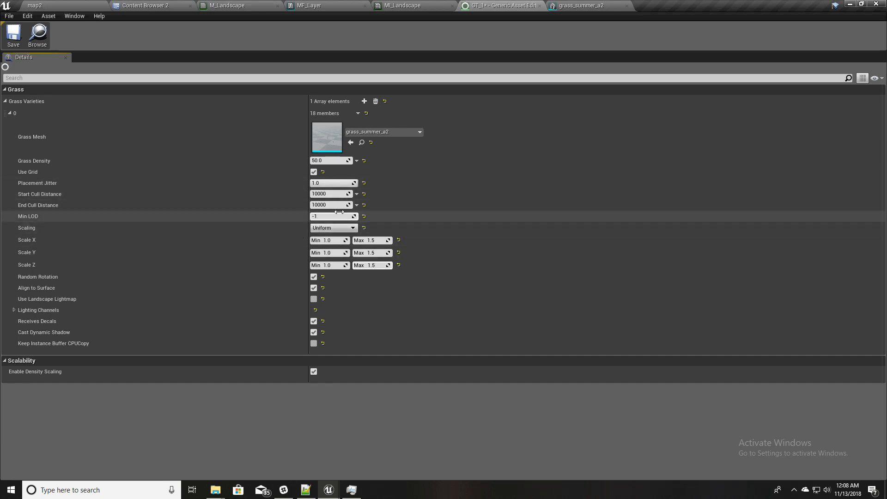
{"action": "left_click", "coordinate": [331, 193]}
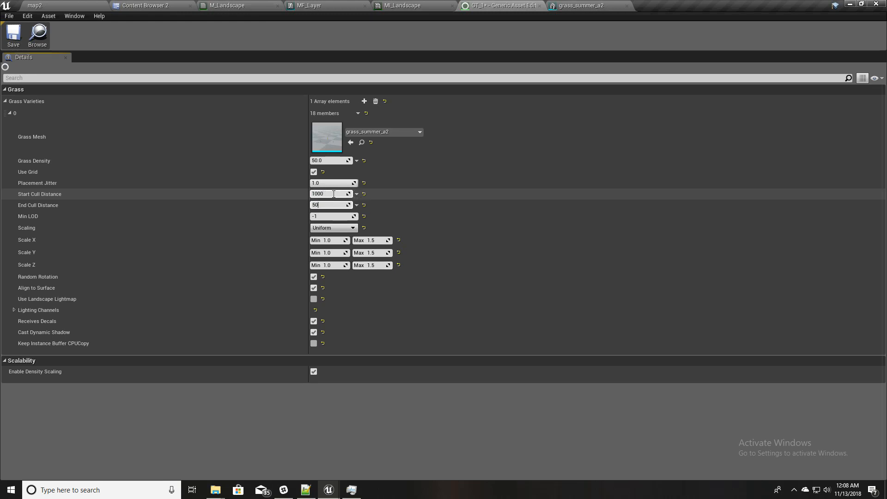
{"action": "type", "text": "5000"}
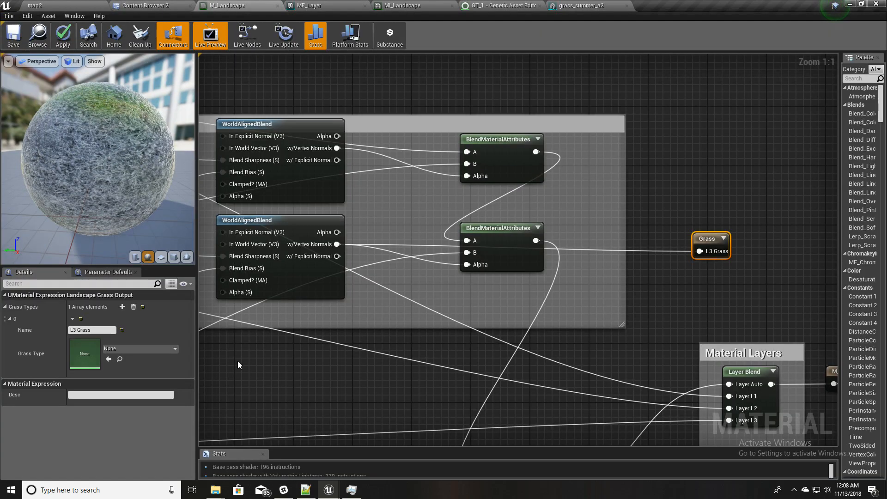
Assign GT_1 as the L3 Grass grass type and apply the material
{"action": "left_click", "coordinate": [139, 349]}
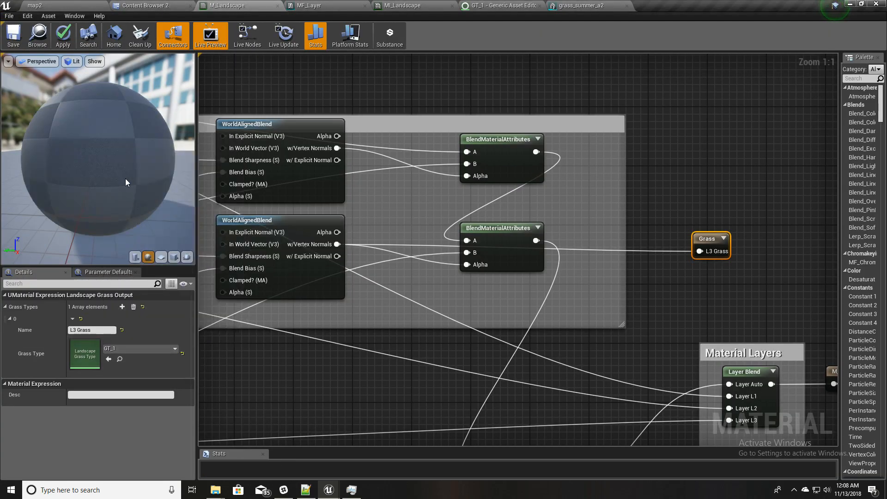
{"action": "left_click", "coordinate": [63, 34]}
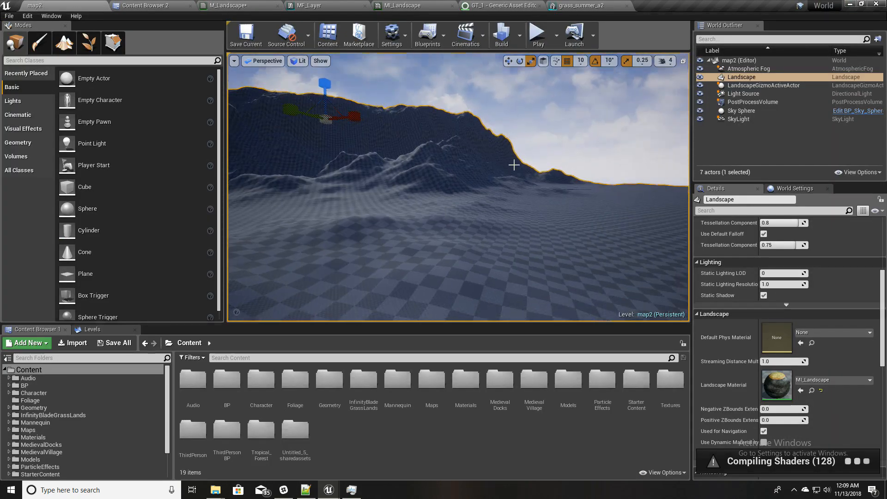
Deselect the landscape to inspect the grass spawned on the slopes
{"action": "key", "text": "F11"}
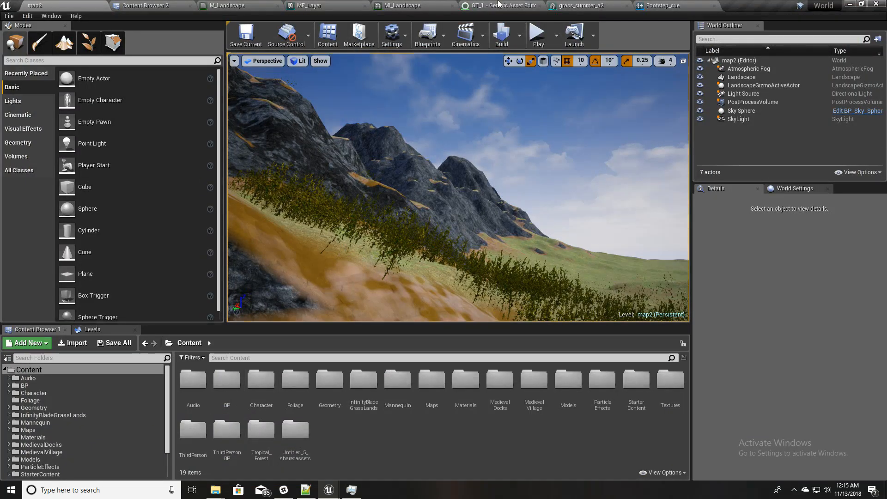
{"action": "left_click", "coordinate": [585, 6]}
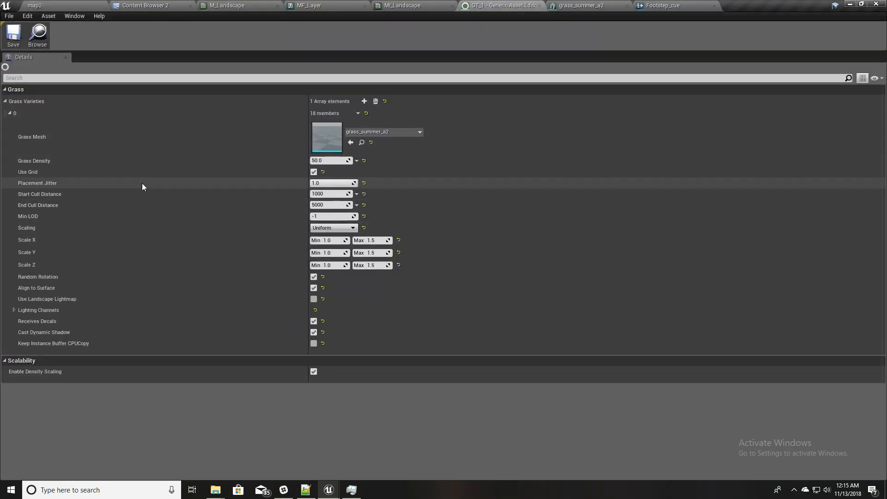
{"action": "mouse_move", "coordinate": [107, 292]}
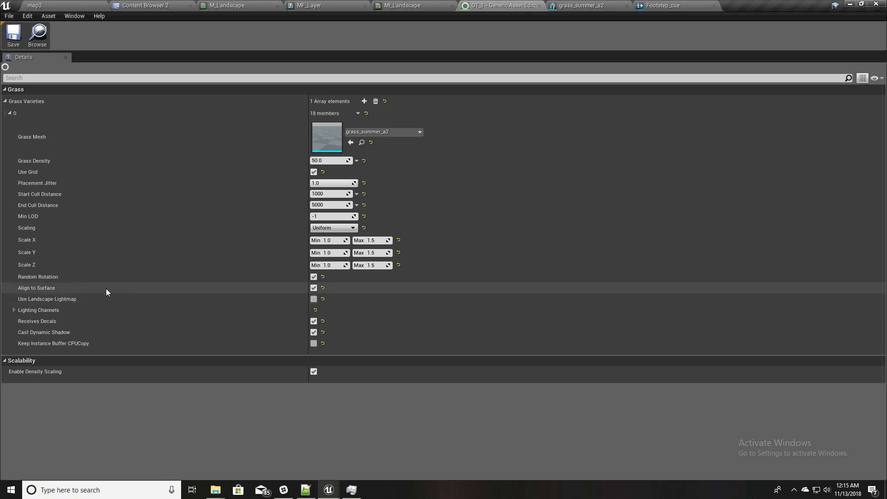
{"action": "mouse_move", "coordinate": [314, 287]}
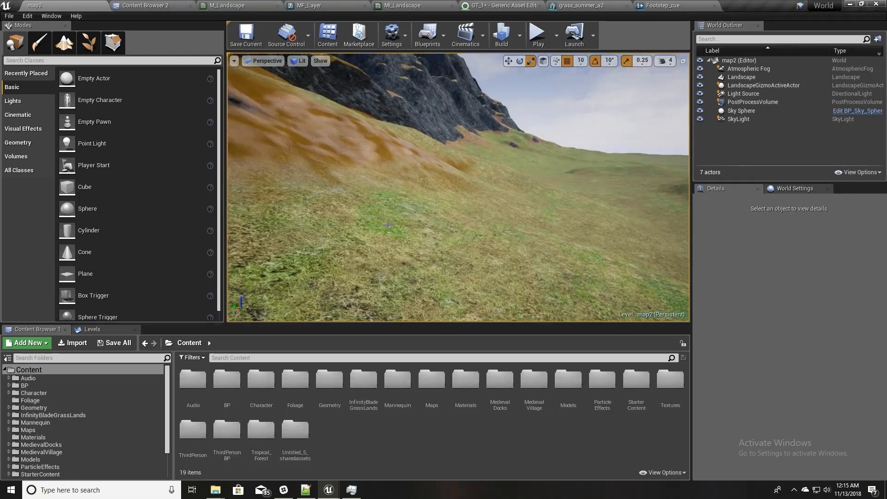
{"action": "left_click", "coordinate": [537, 30]}
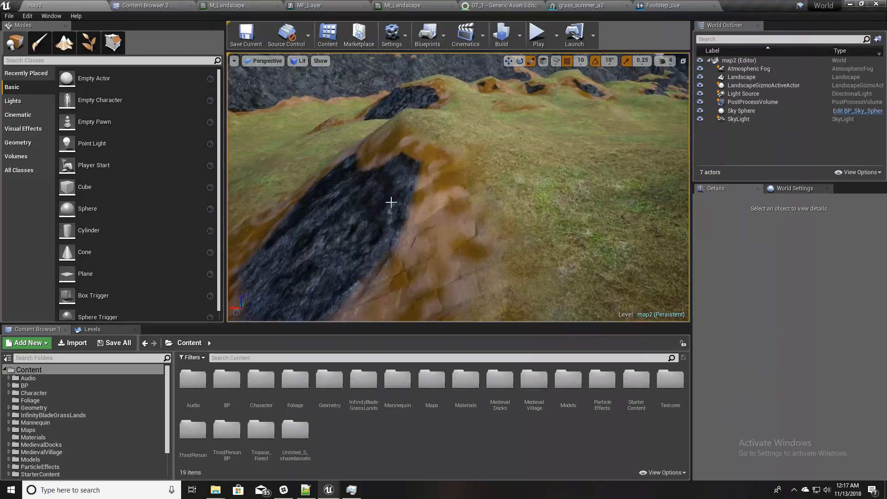
{"action": "left_click_drag", "start_coordinate": [391, 202], "coordinate": [519, 268]}
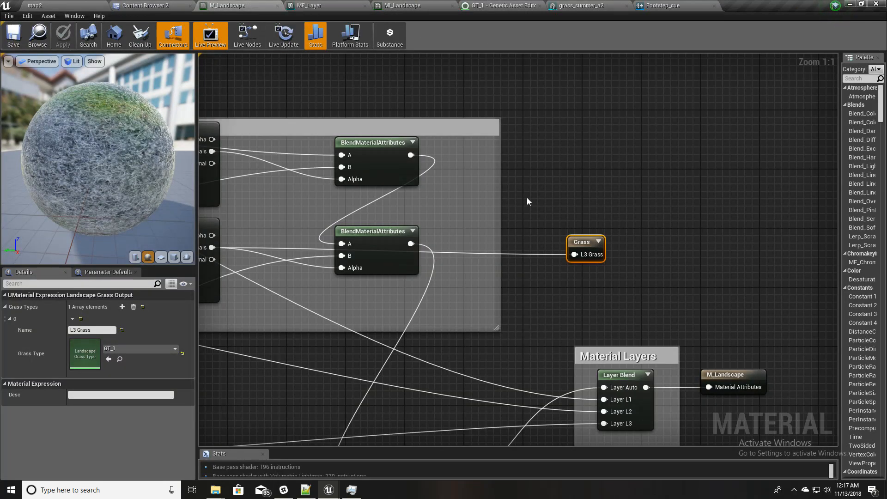
{"action": "mouse_move", "coordinate": [586, 231]}
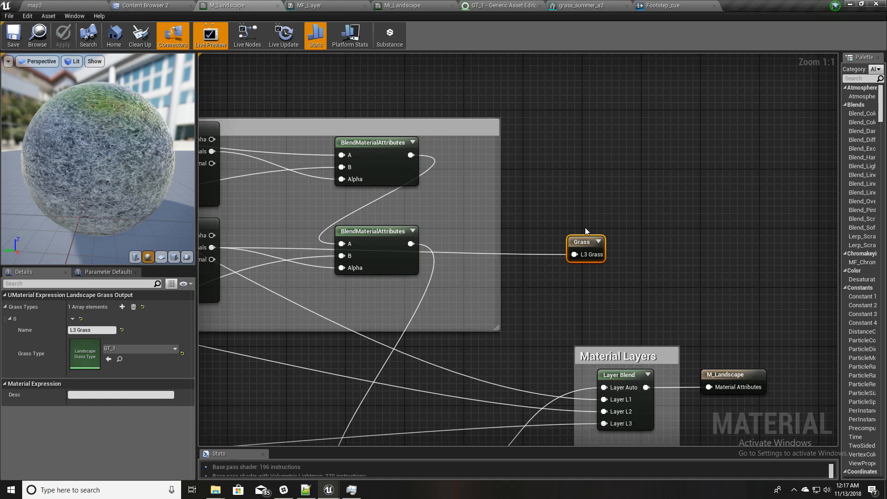
{"action": "mouse_move", "coordinate": [576, 231]}
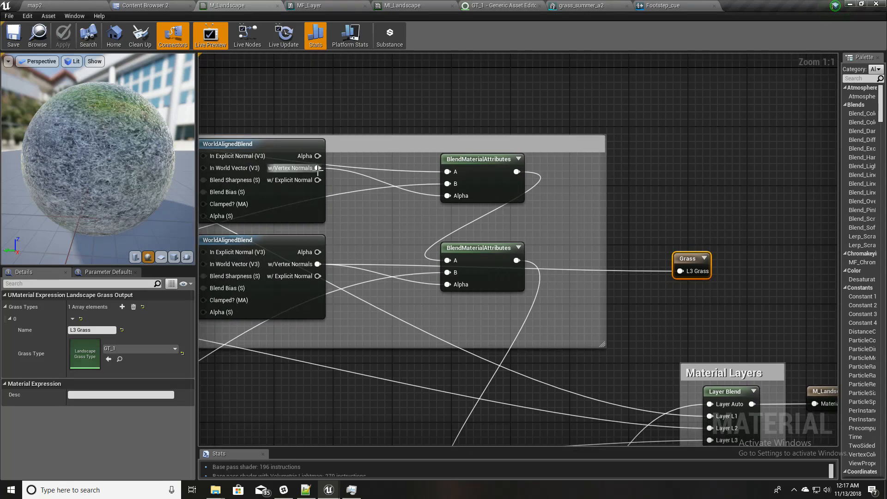
{"action": "mouse_move", "coordinate": [316, 168]}
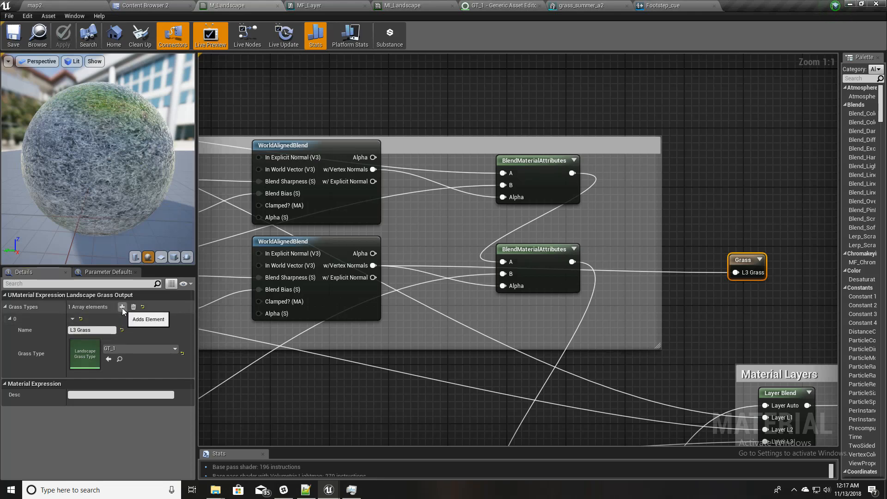
Add a second grass entry on the Grass output node named 'L2 Bushes'
{"action": "left_click", "coordinate": [122, 307]}
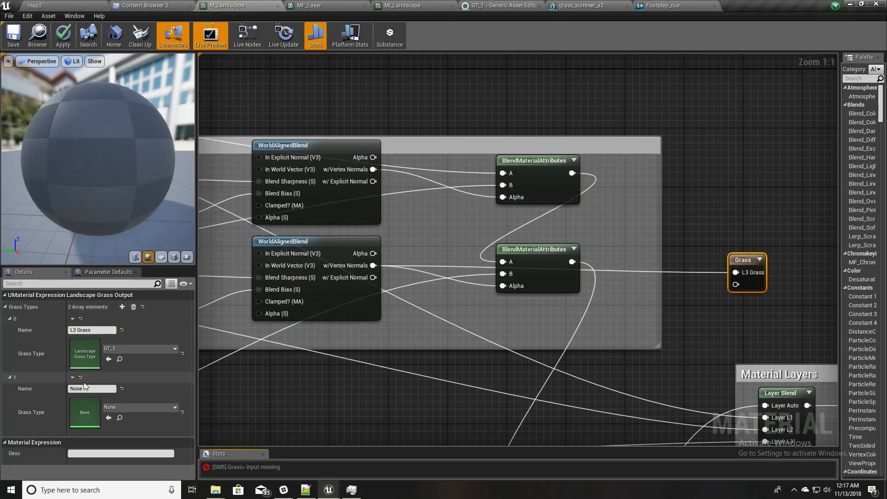
{"action": "type", "text": "L"}
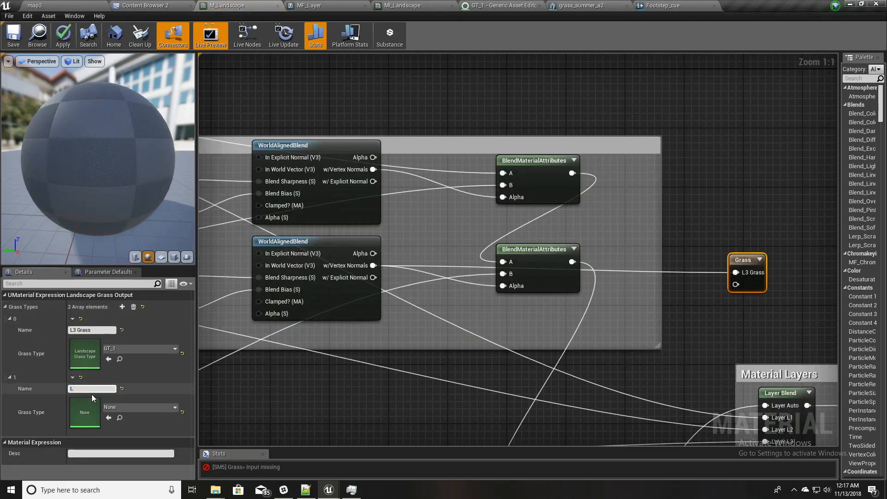
{"action": "type", "text": "L2 Bushes"}
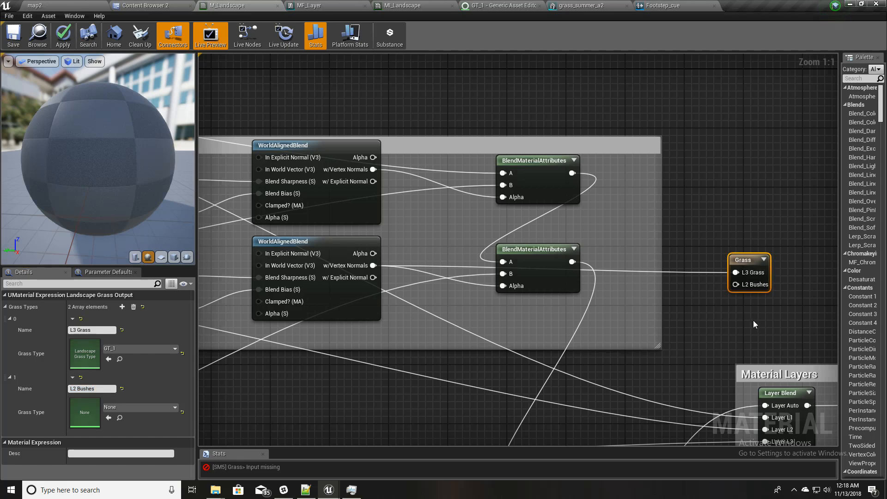
{"action": "mouse_move", "coordinate": [413, 207]}
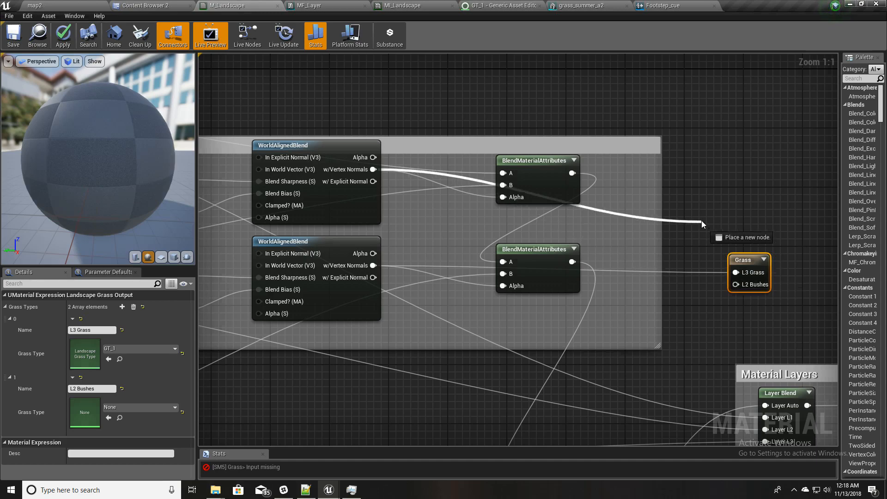
{"action": "left_click", "coordinate": [28, 4]}
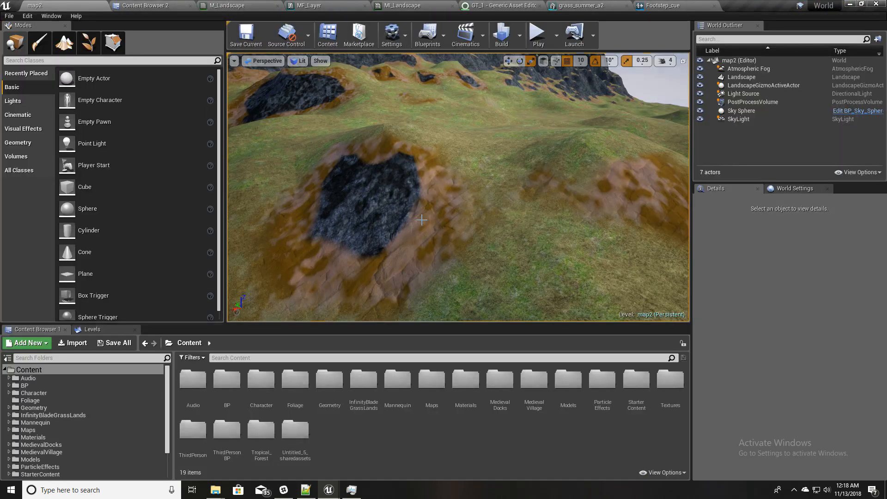
{"action": "left_click_drag", "start_coordinate": [421, 221], "coordinate": [355, 233]}
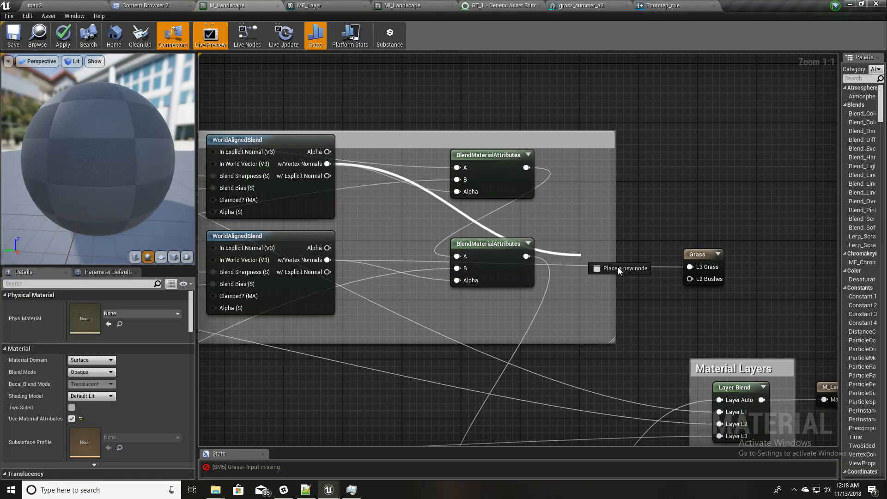
{"action": "left_click", "coordinate": [699, 254]}
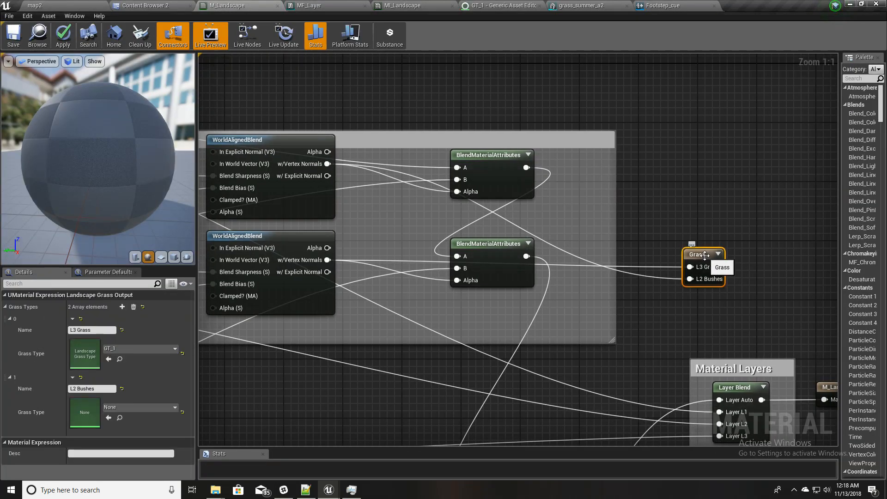
{"action": "mouse_move", "coordinate": [119, 359]}
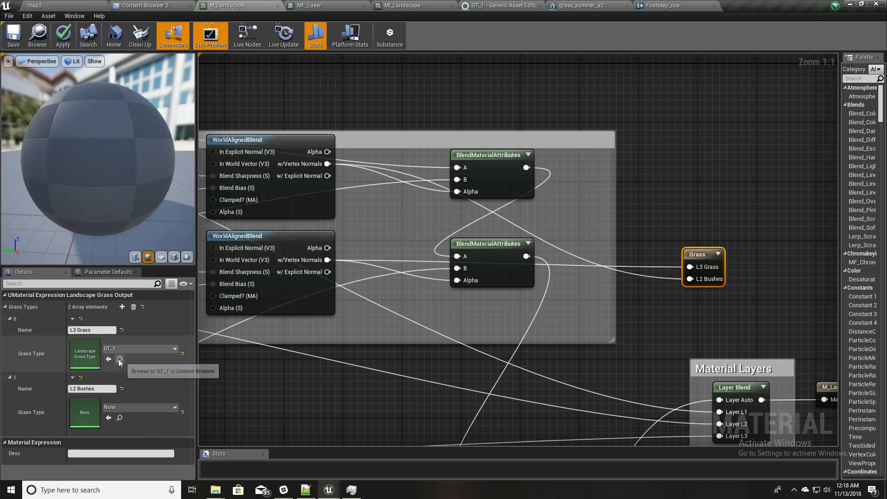
{"action": "left_click", "coordinate": [120, 360]}
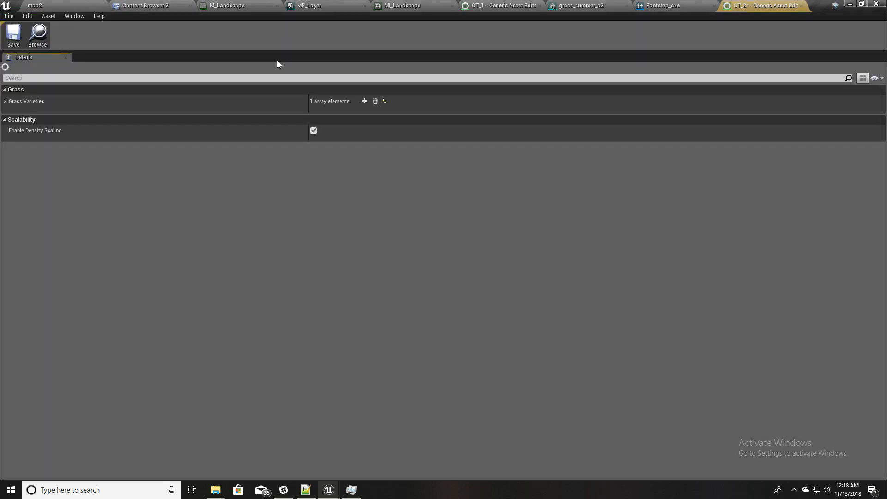
Search for ficus and plant meshes, preview ficus3, and set GT_2's grass density to 10
{"action": "left_click", "coordinate": [3, 101]}
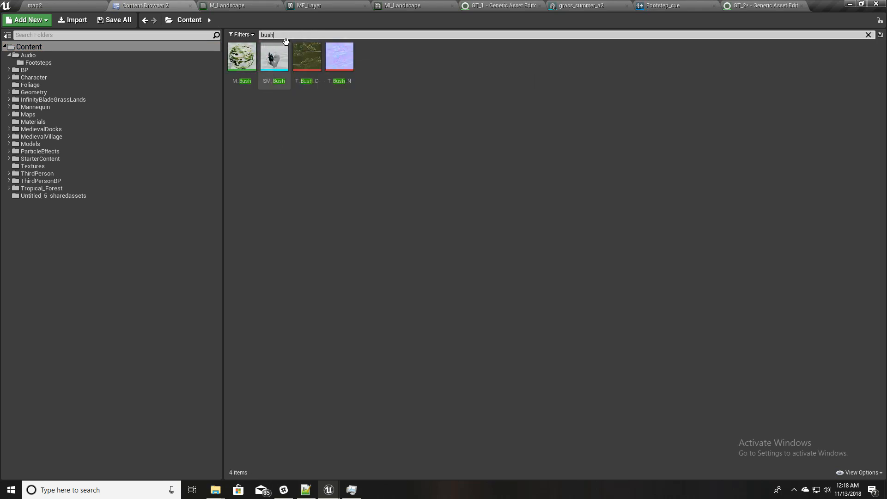
{"action": "type", "text": "ficu"}
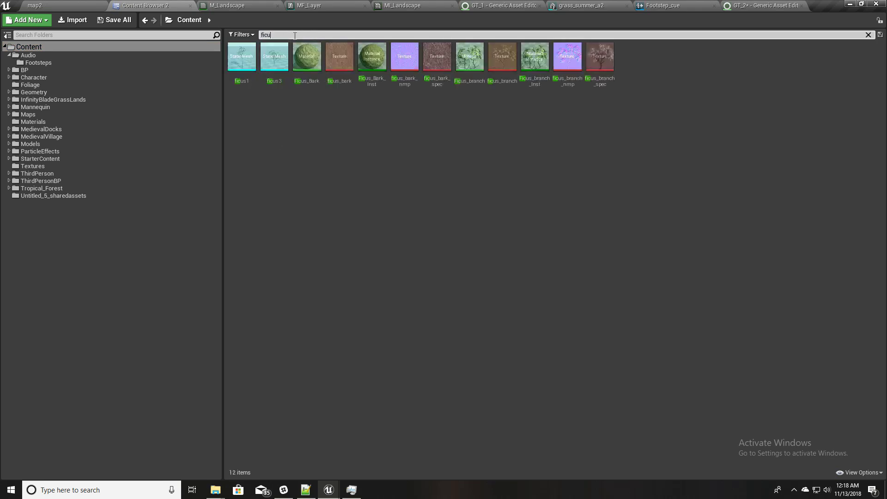
{"action": "double_click", "coordinate": [242, 57]}
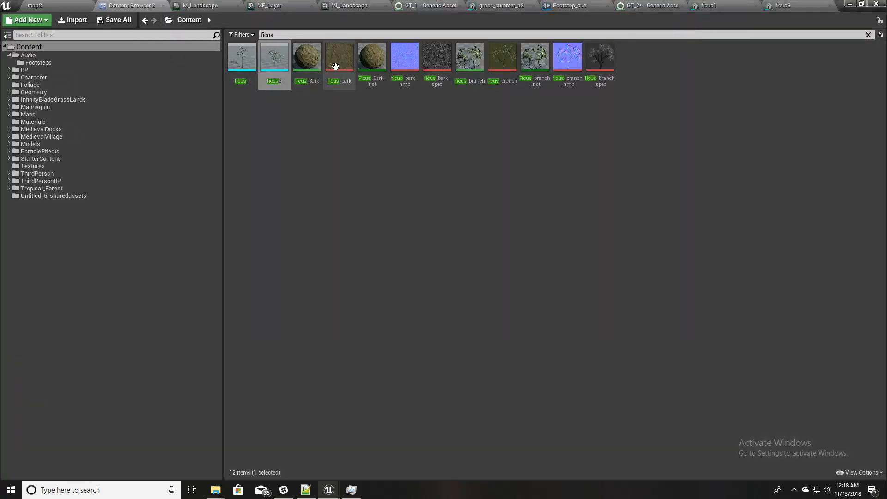
{"action": "type", "text": "pla"}
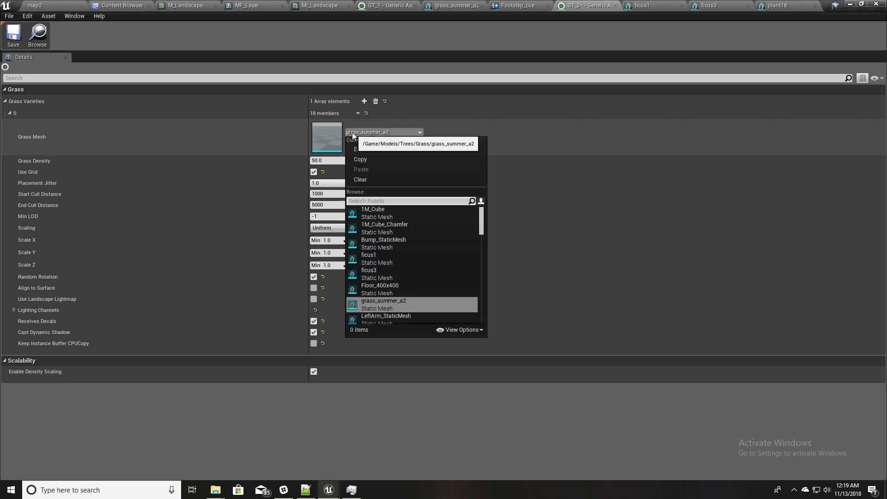
{"action": "type", "text": "ficus"}
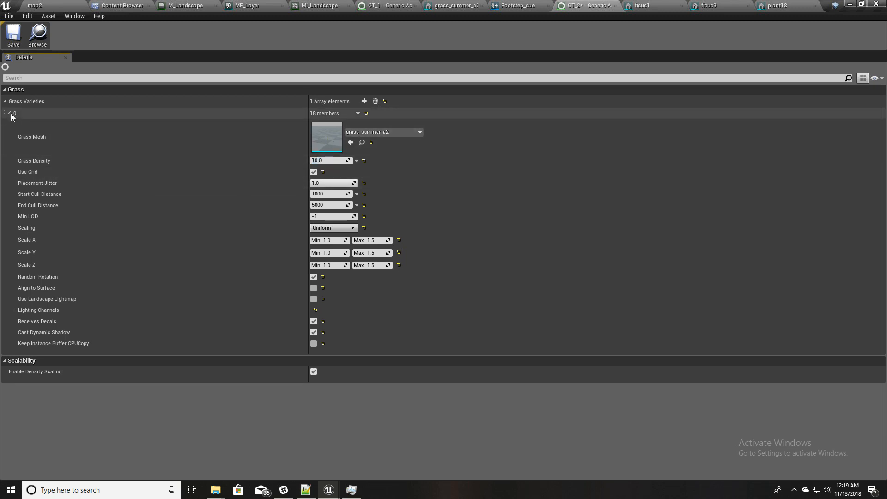
Duplicate grass variety 0 twice and set variety 1's mesh to ficus3
{"action": "left_click", "coordinate": [358, 113]}
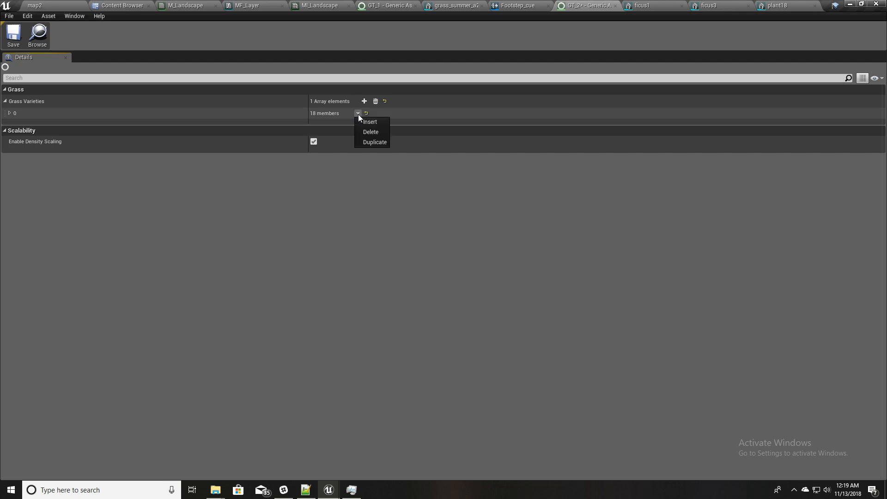
{"action": "left_click", "coordinate": [375, 142]}
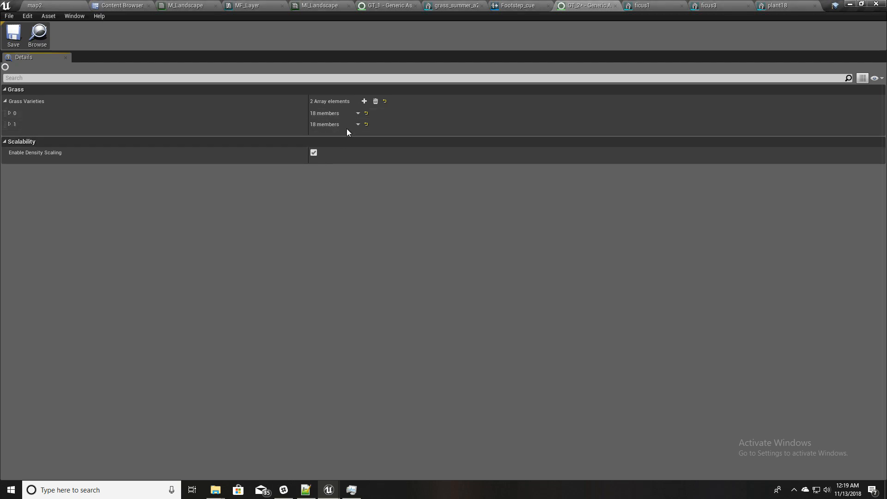
{"action": "left_click", "coordinate": [364, 101]}
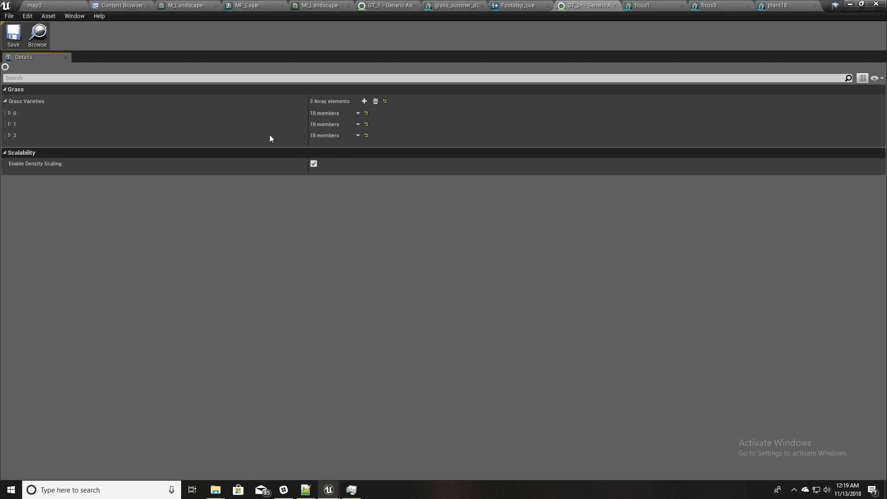
{"action": "left_click", "coordinate": [10, 124]}
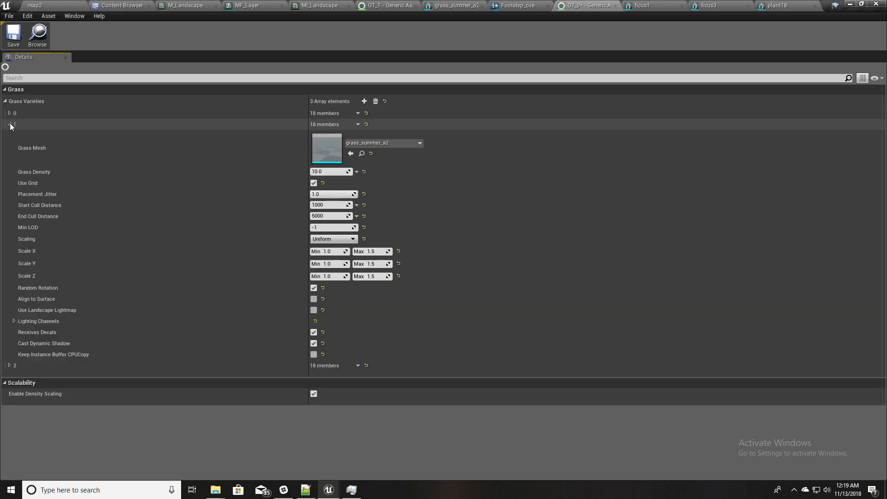
{"action": "left_click", "coordinate": [419, 143]}
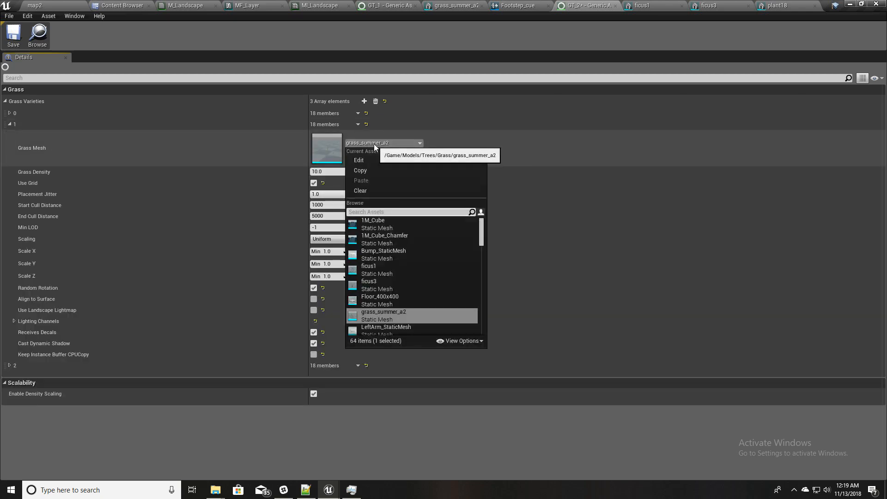
{"action": "type", "text": "fi"}
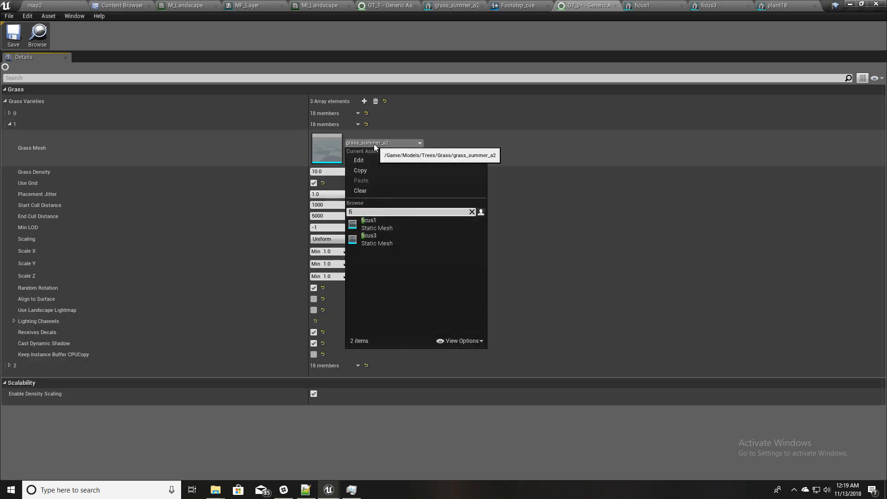
{"action": "left_click", "coordinate": [369, 236]}
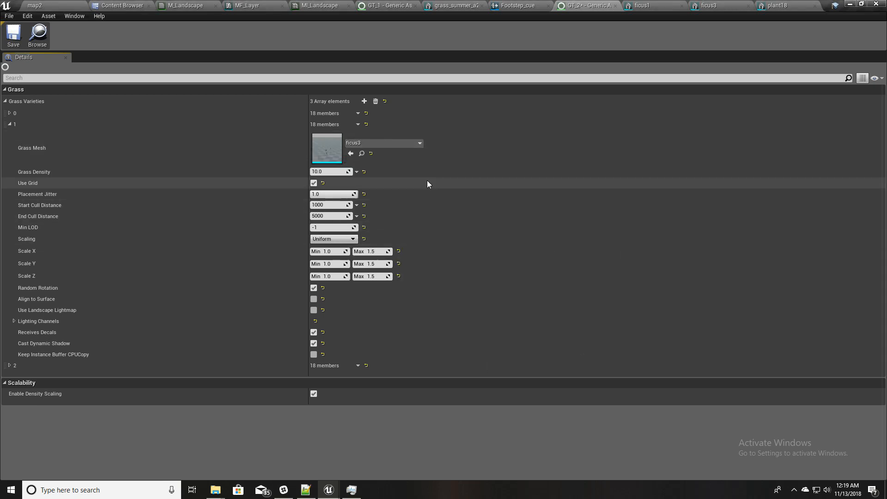
{"action": "mouse_move", "coordinate": [10, 127]}
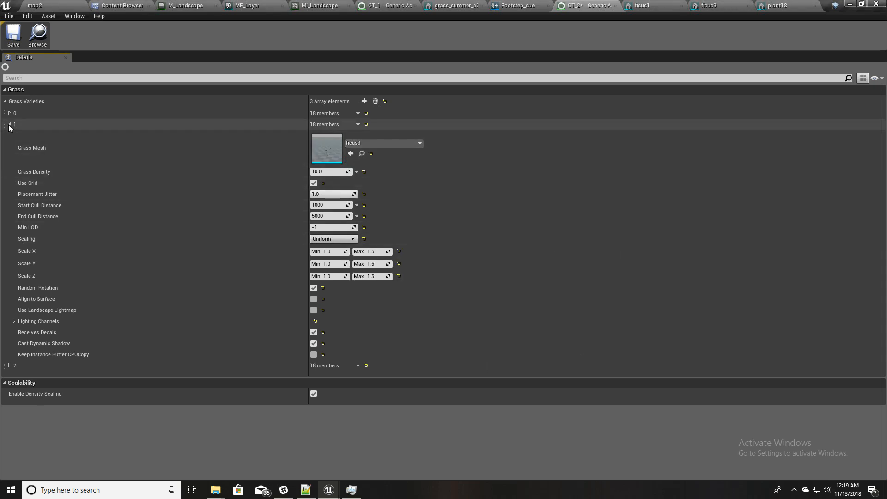
Set grass variety 2's Grass Mesh to plant18
{"action": "left_click", "coordinate": [9, 124]}
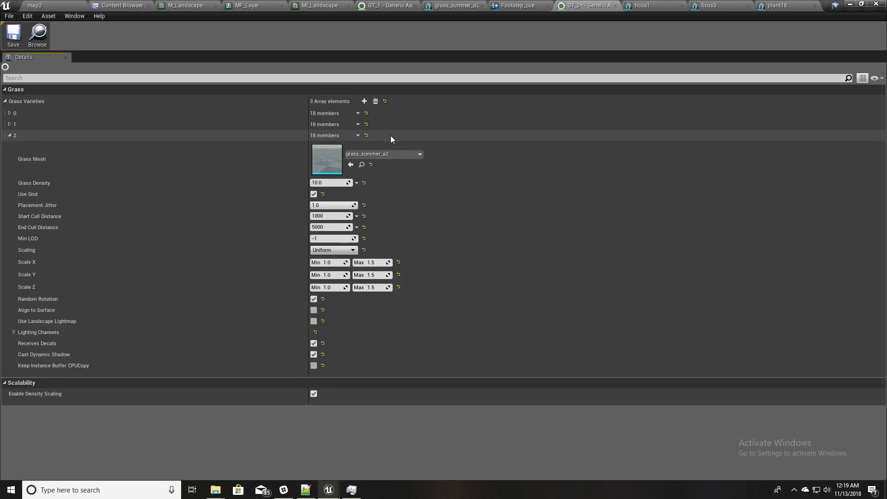
{"action": "left_click", "coordinate": [419, 154]}
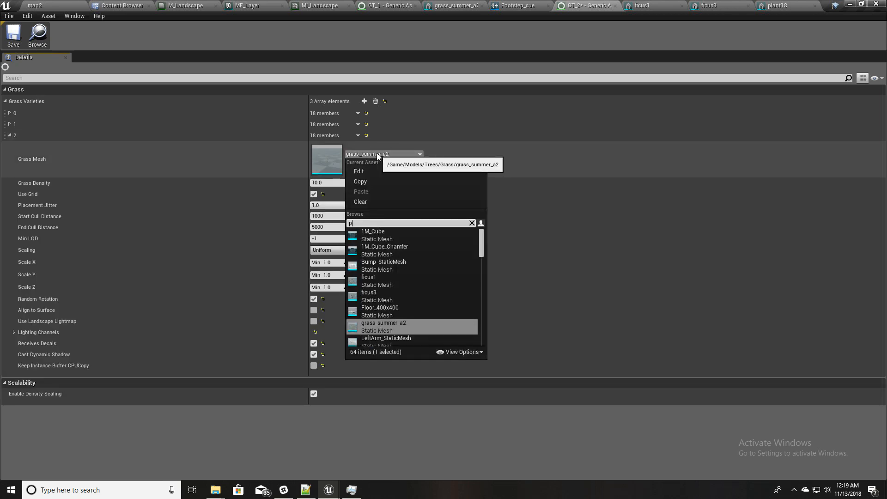
{"action": "type", "text": "lant"}
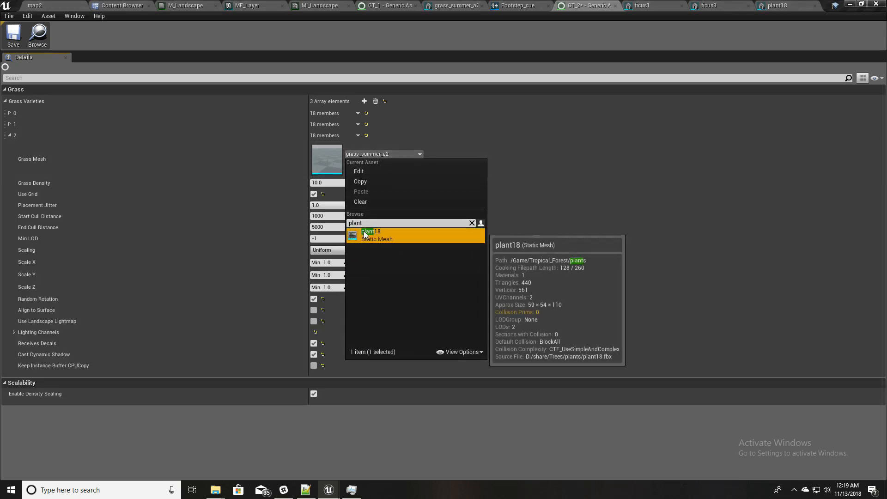
{"action": "left_click", "coordinate": [369, 234]}
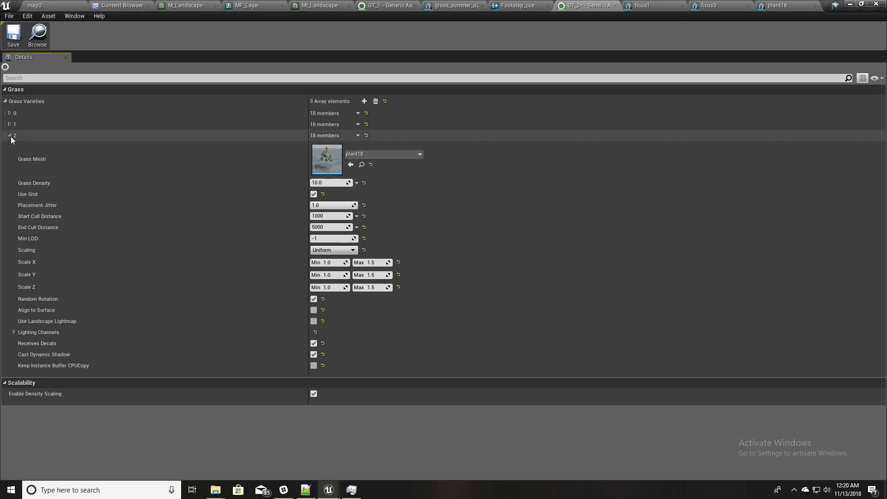
{"action": "left_click", "coordinate": [29, 5]}
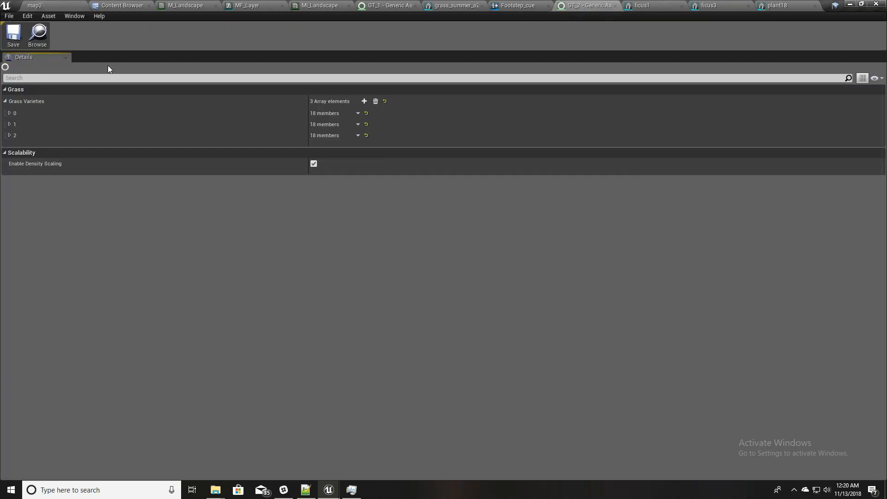
Return to the Foliage folder, then switch to the M_Landscape material editor tab
{"action": "left_click", "coordinate": [124, 6]}
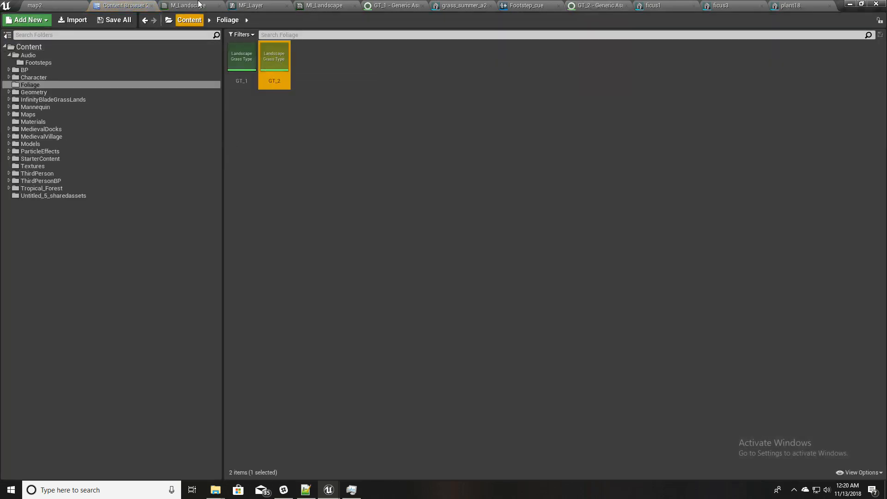
{"action": "left_click", "coordinate": [185, 6]}
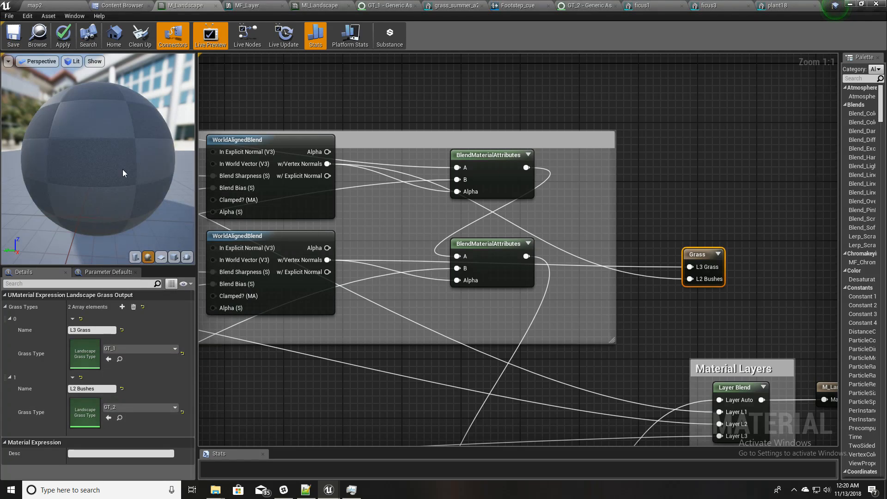
{"action": "left_click", "coordinate": [62, 36]}
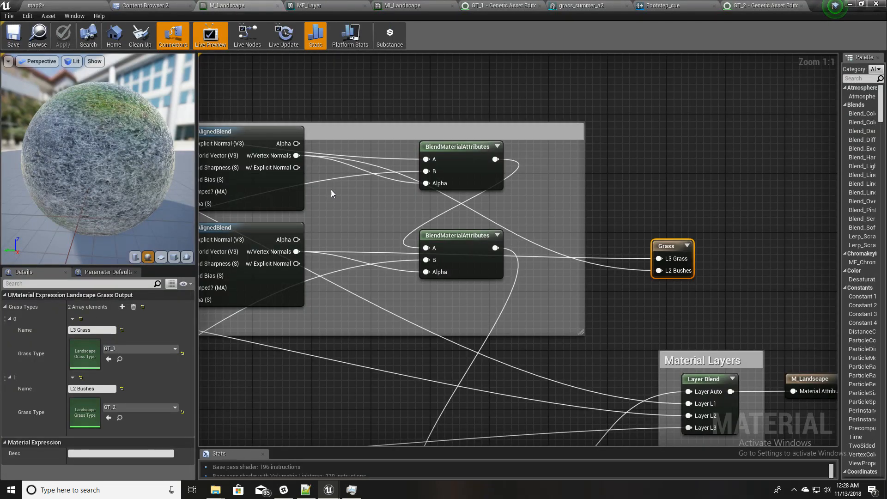
Add a Subtract node from the blend wire into L2 Bushes and apply the material
{"action": "left_click_drag", "start_coordinate": [496, 159], "coordinate": [584, 211]}
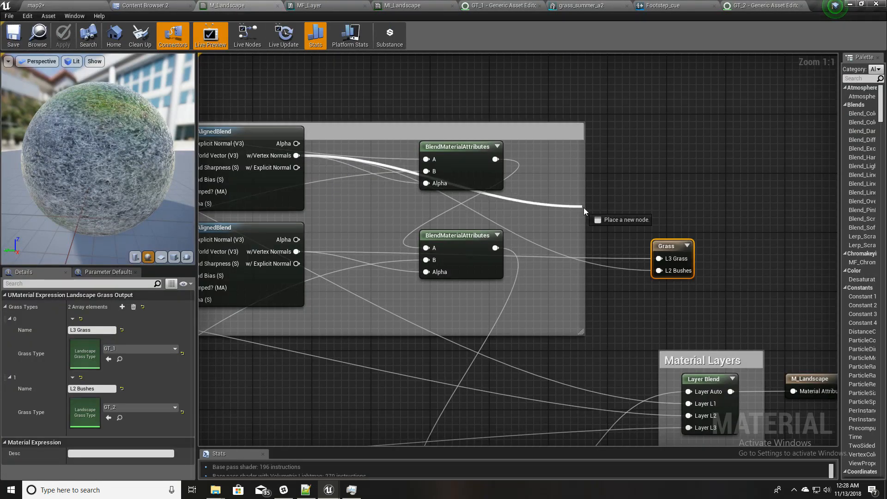
{"action": "left_click", "coordinate": [586, 212]}
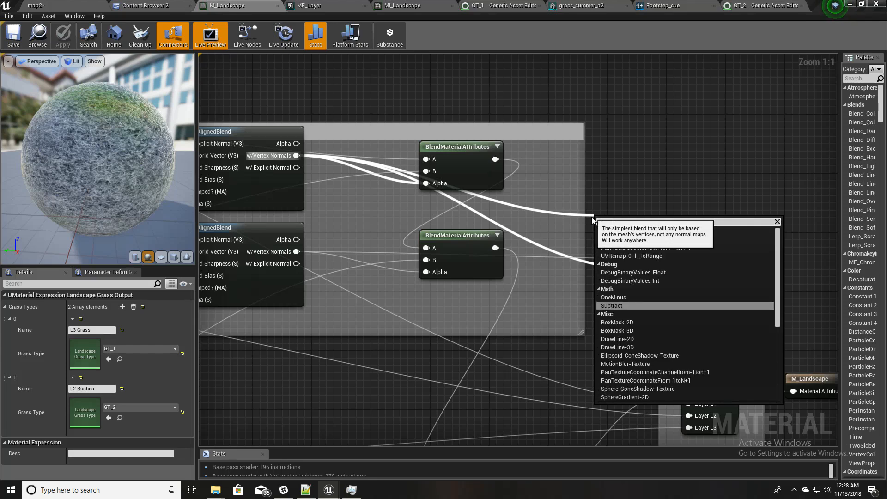
{"action": "left_click", "coordinate": [611, 305]}
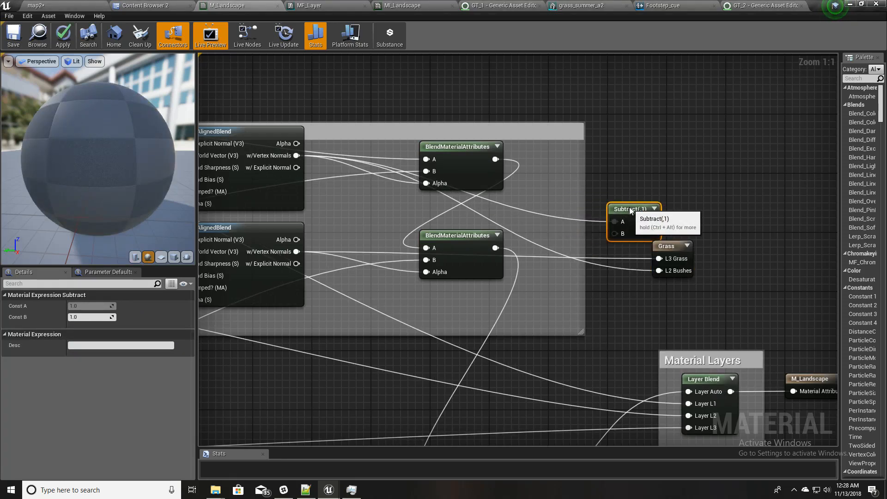
{"action": "left_click", "coordinate": [719, 246]}
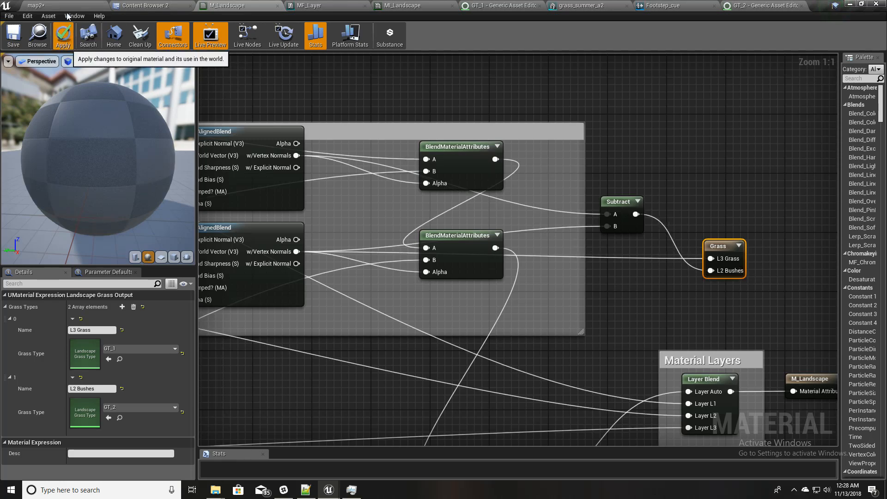
{"action": "left_click", "coordinate": [63, 34]}
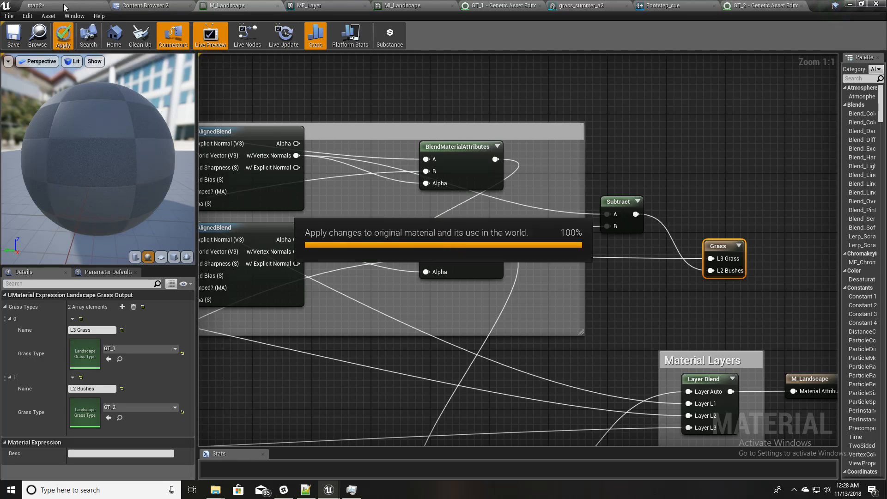